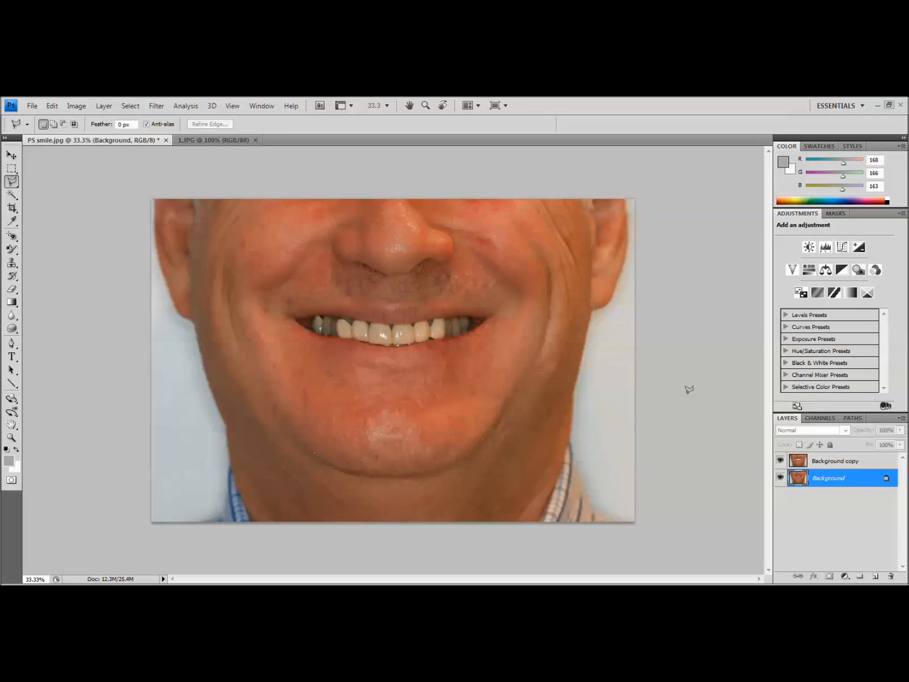
mouse_move(690, 295)
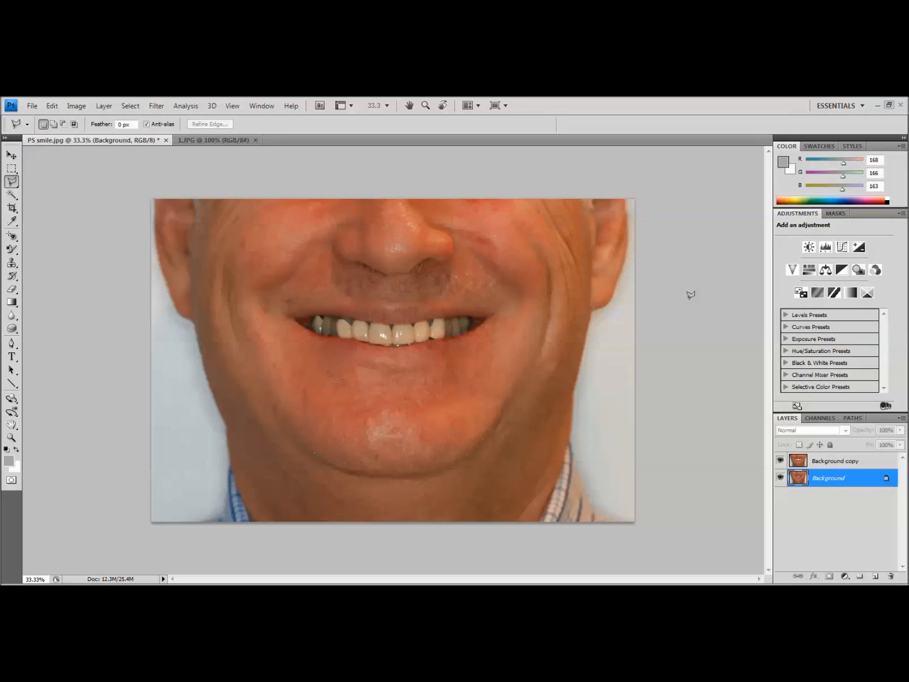
mouse_move(192, 390)
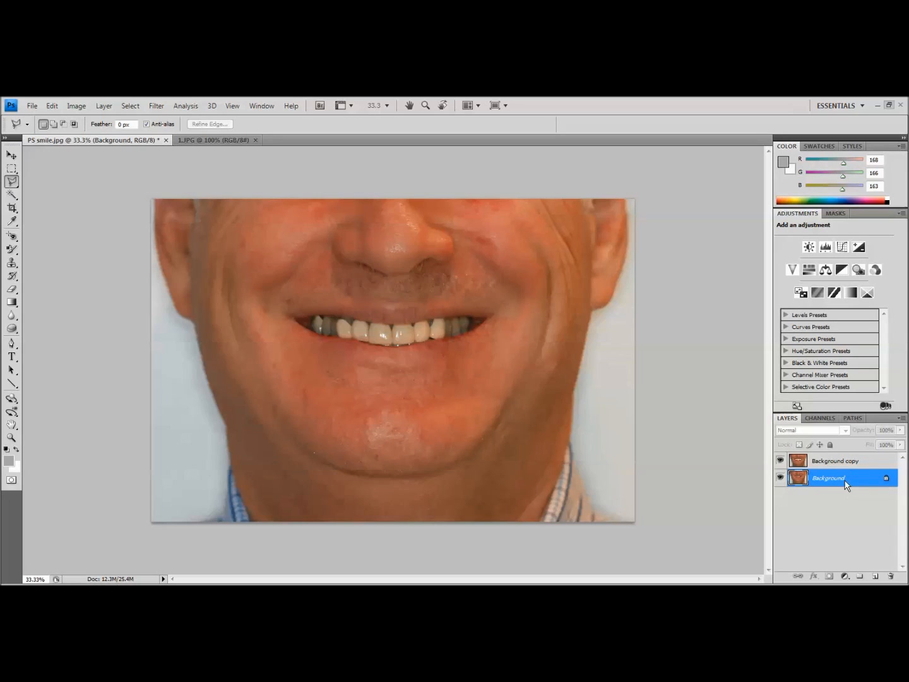
Switch to the 1.JPG library teeth photo and marquee-select the full set of teeth
right_click(828, 477)
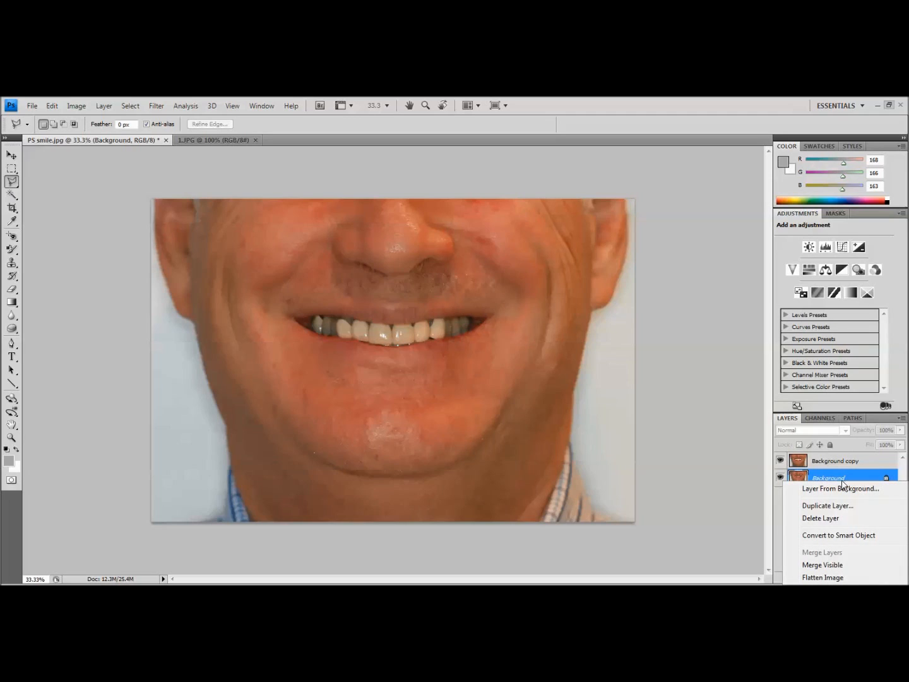
mouse_move(835, 505)
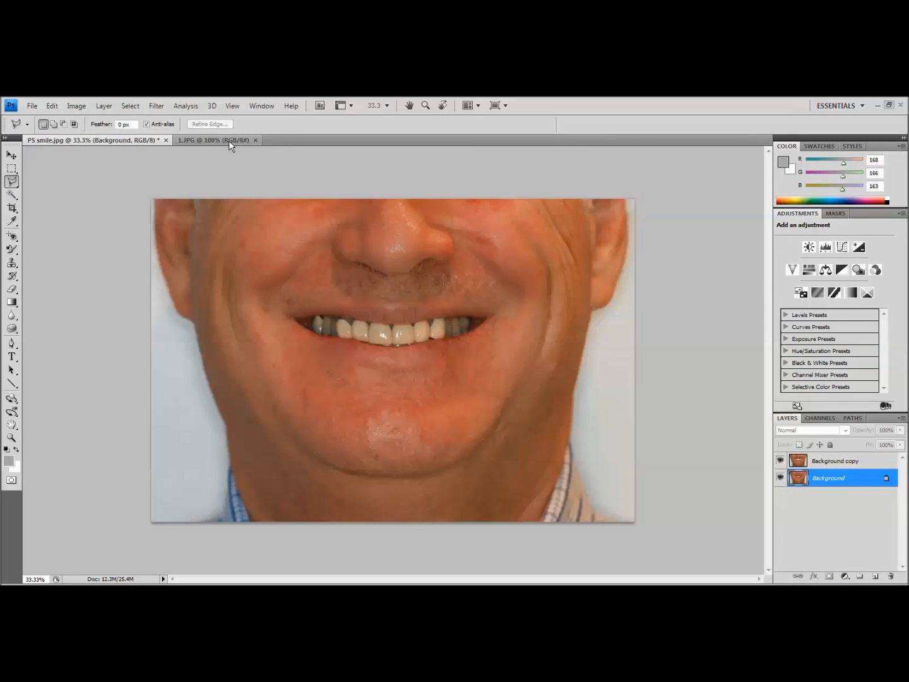
click(214, 139)
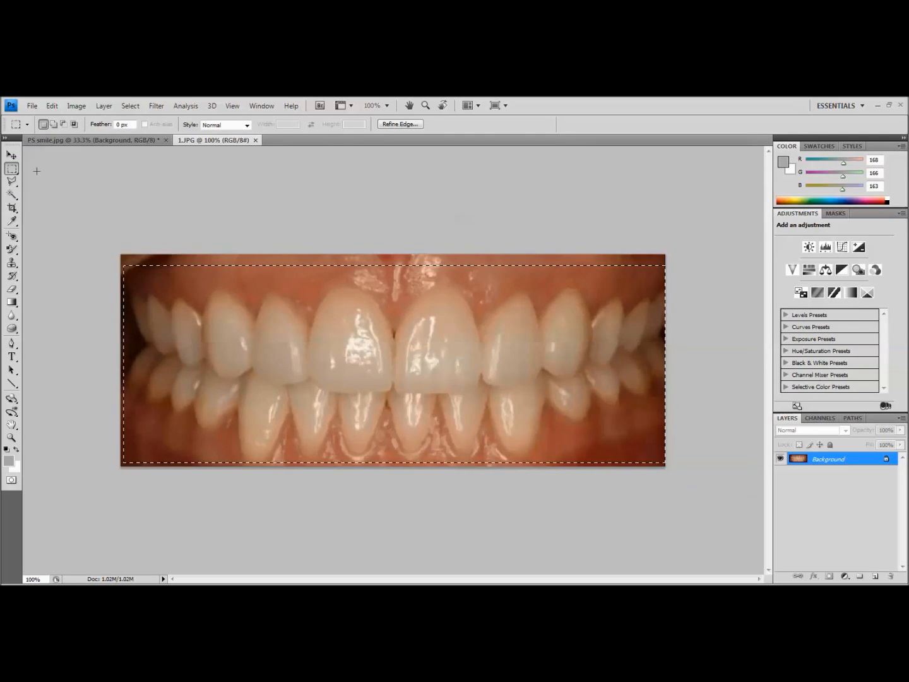
click(11, 169)
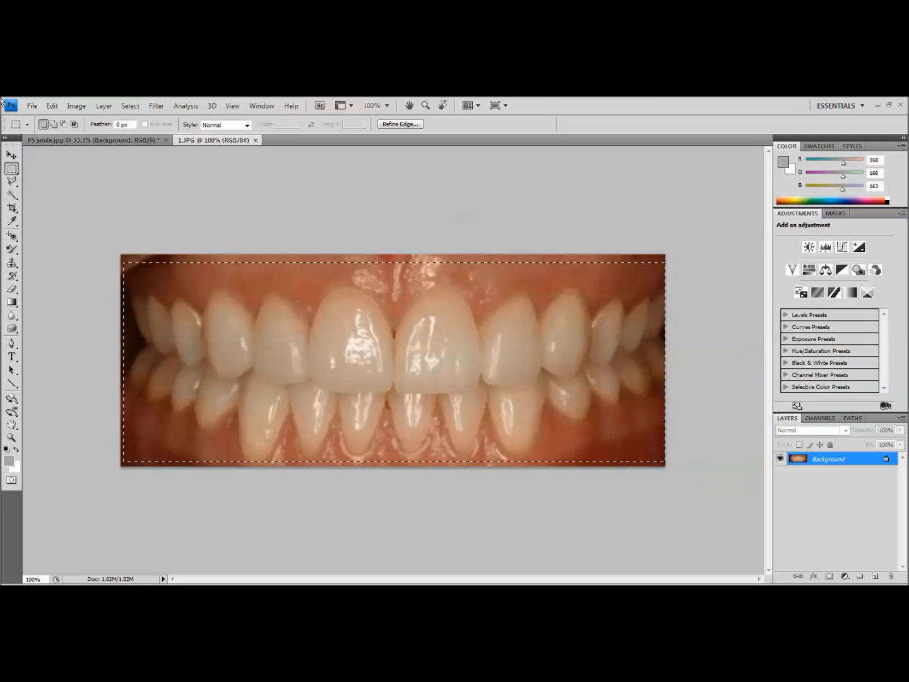
Copy the selected teeth and paste them into PS smile.jpg as Layer 1
click(52, 105)
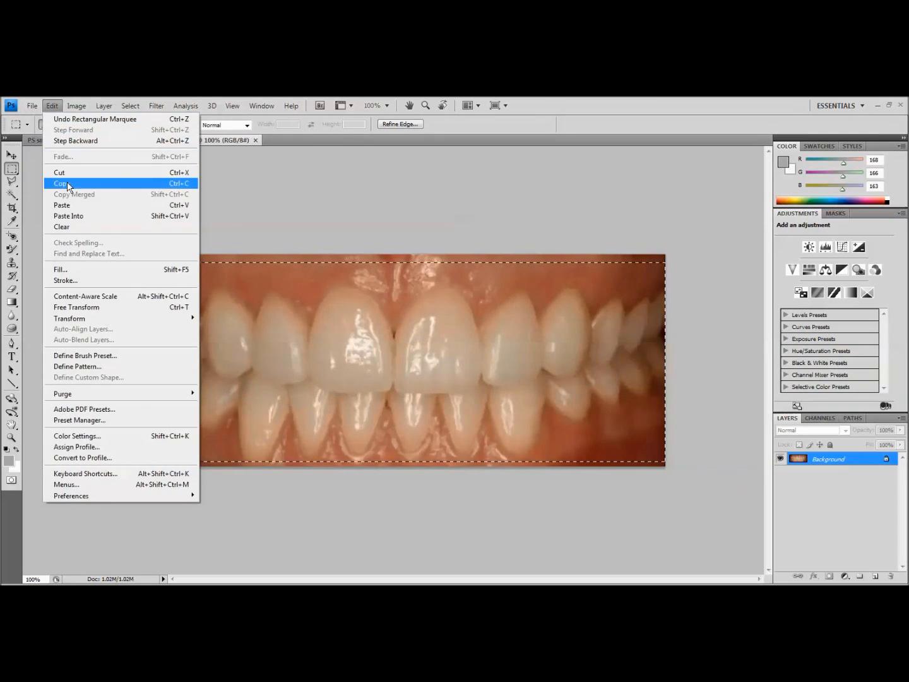
click(60, 183)
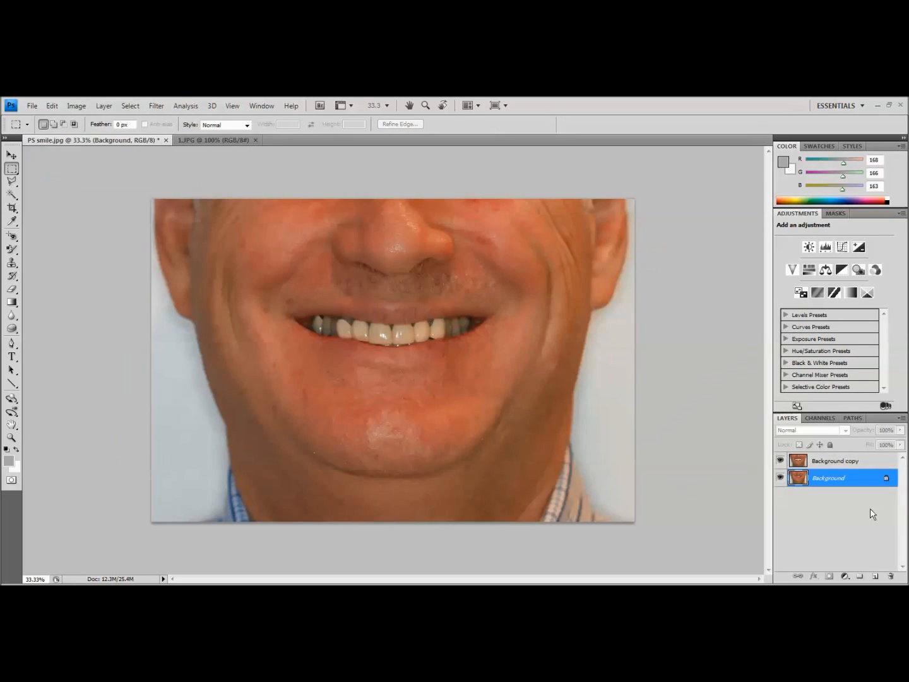
click(834, 460)
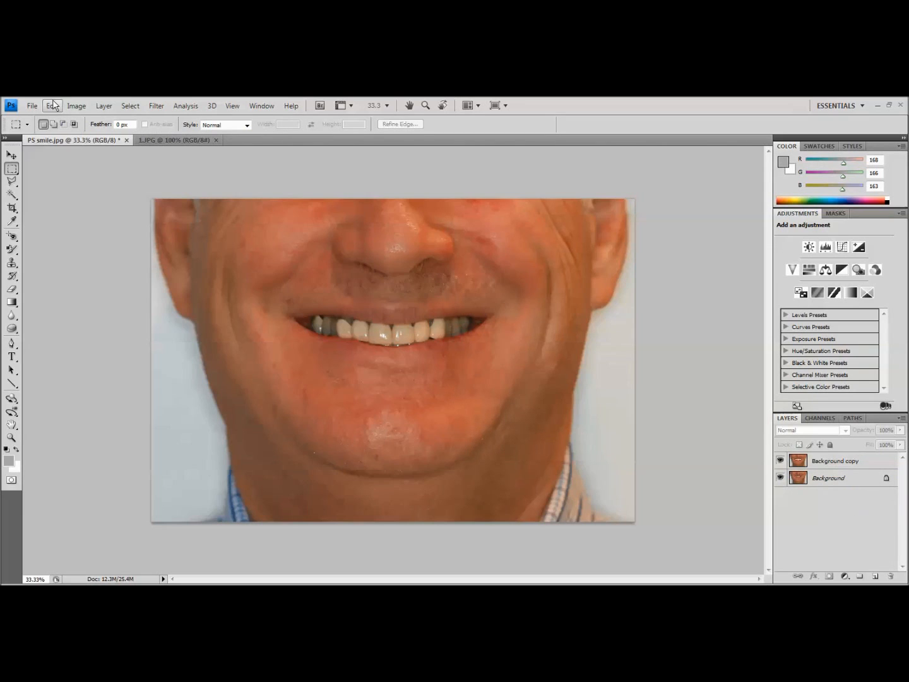
click(53, 105)
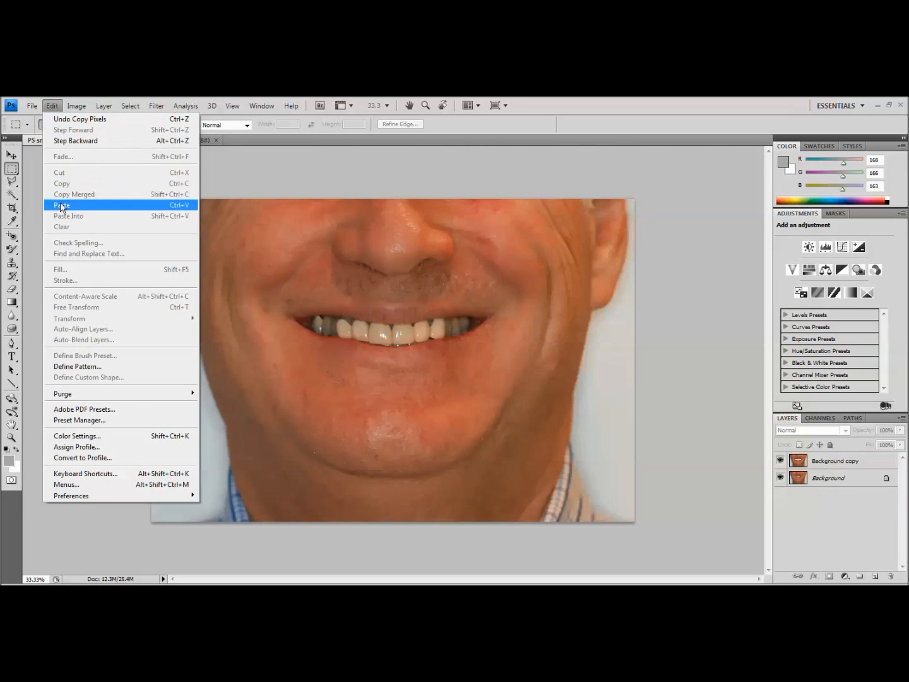
click(61, 205)
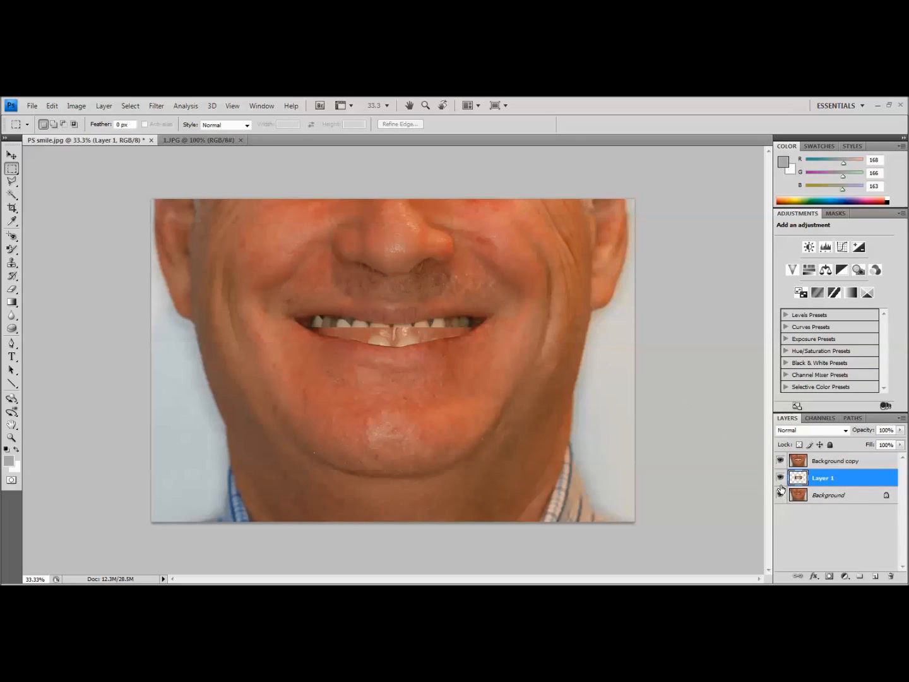
Hide Layer 1 and Background, and pick the plain Lasso Tool from its flyout
click(781, 478)
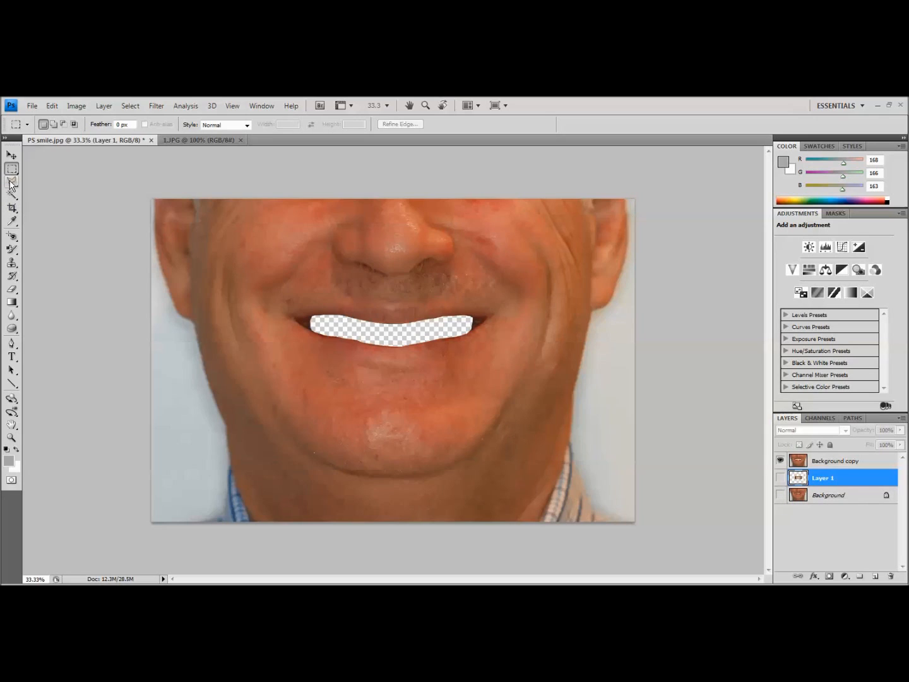
click(11, 181)
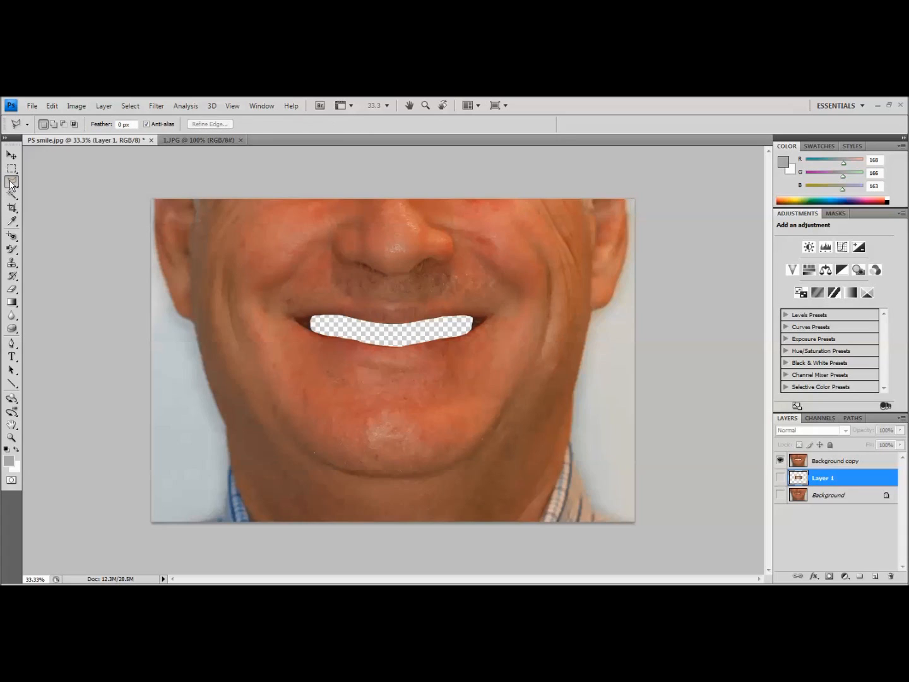
click(11, 182)
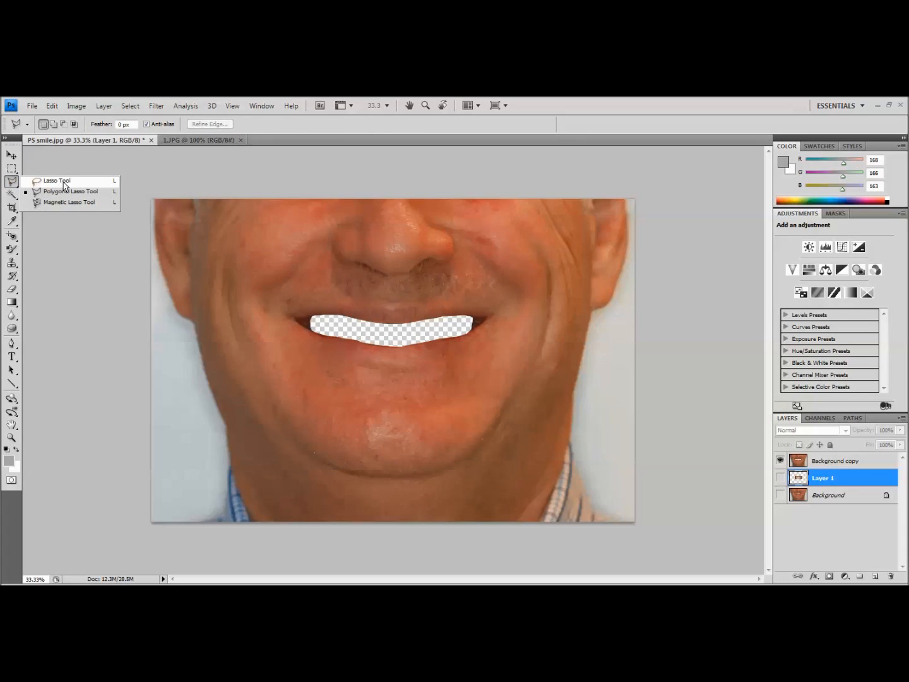
click(57, 180)
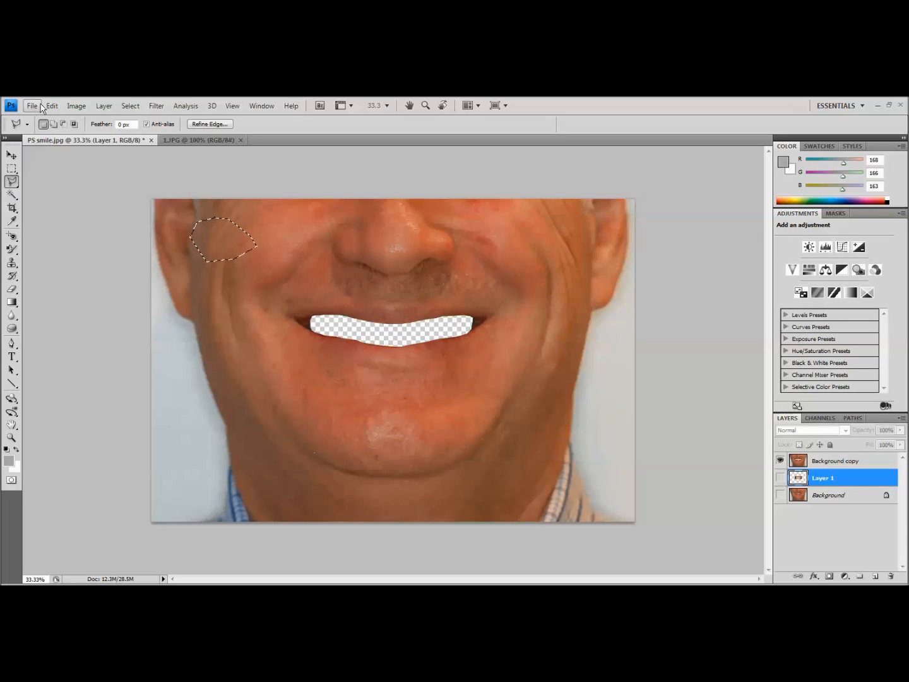
Open the Edit menu, then switch to the Move and Rectangular Marquee tools
click(52, 105)
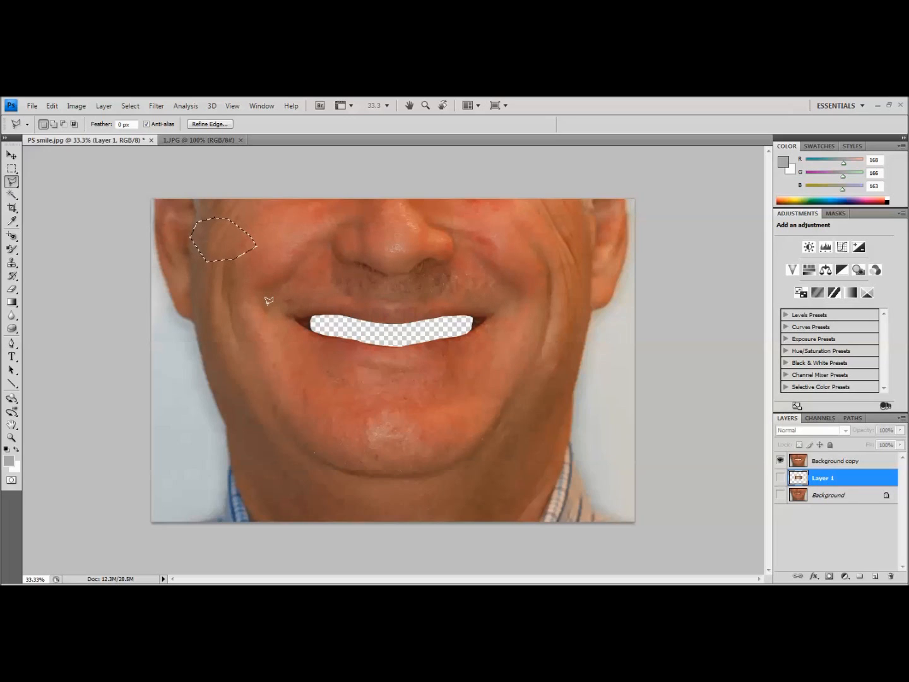
click(11, 155)
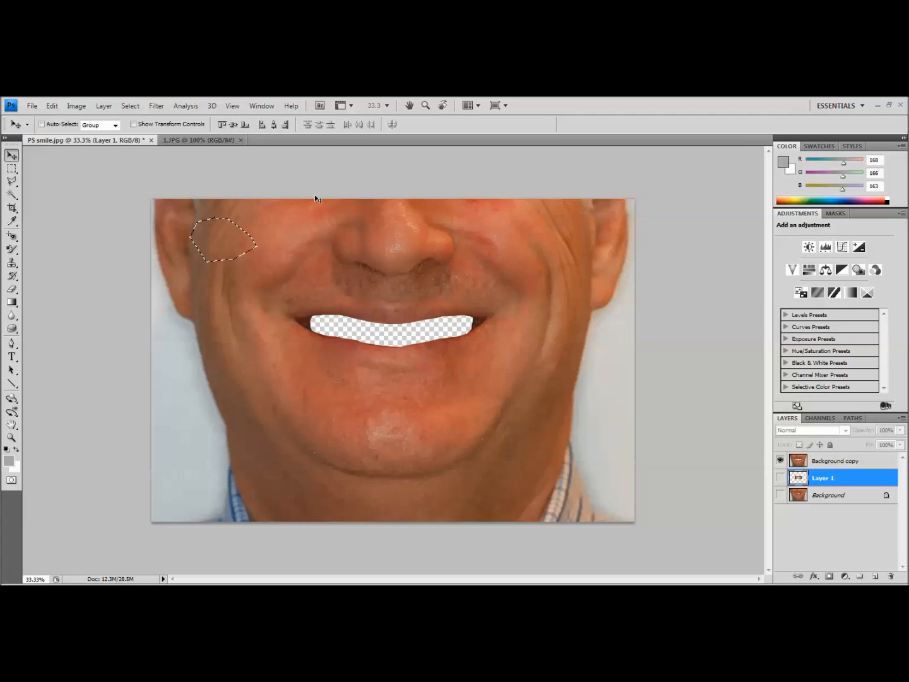
click(12, 168)
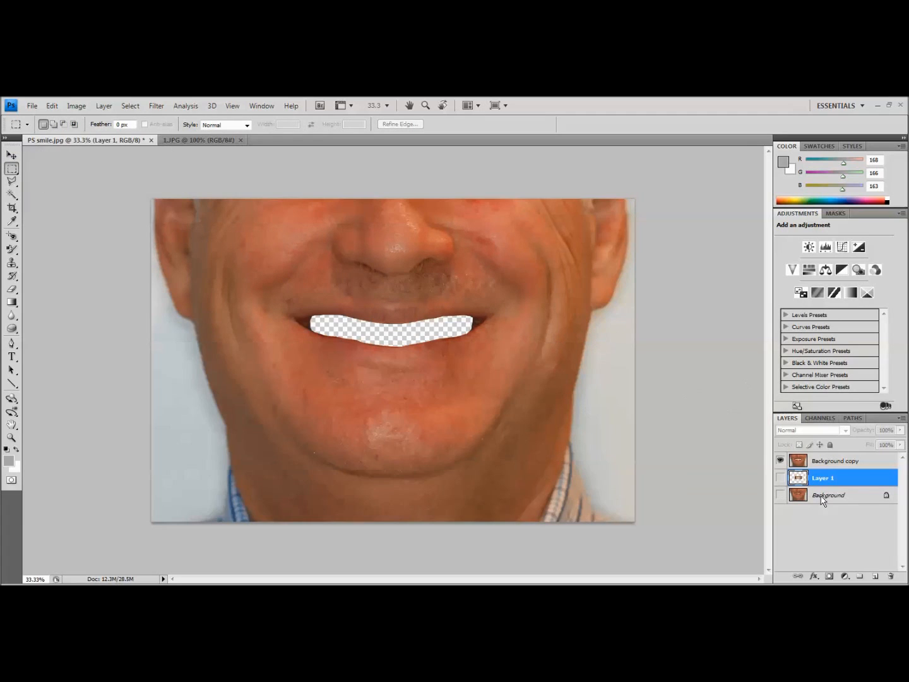
Toggle Background, Layer 1 and Background copy visibility to compare, ending with all visible
click(780, 461)
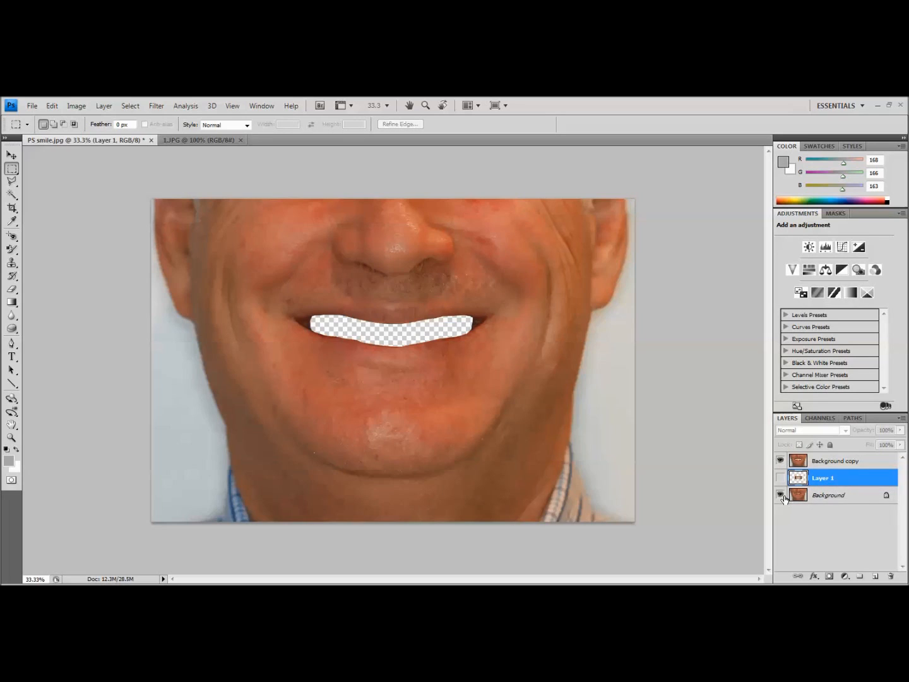
click(781, 494)
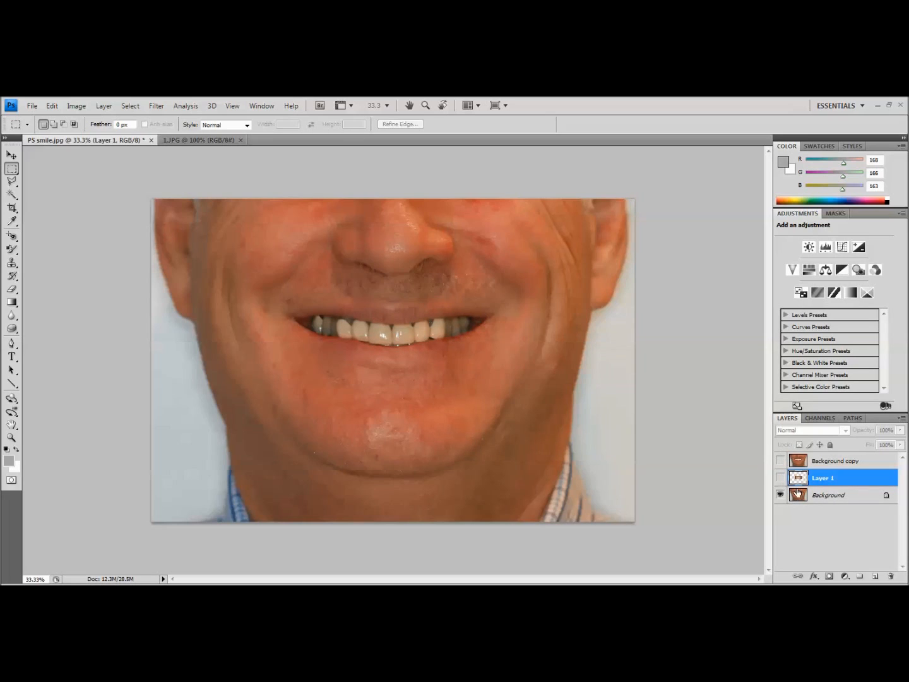
click(781, 478)
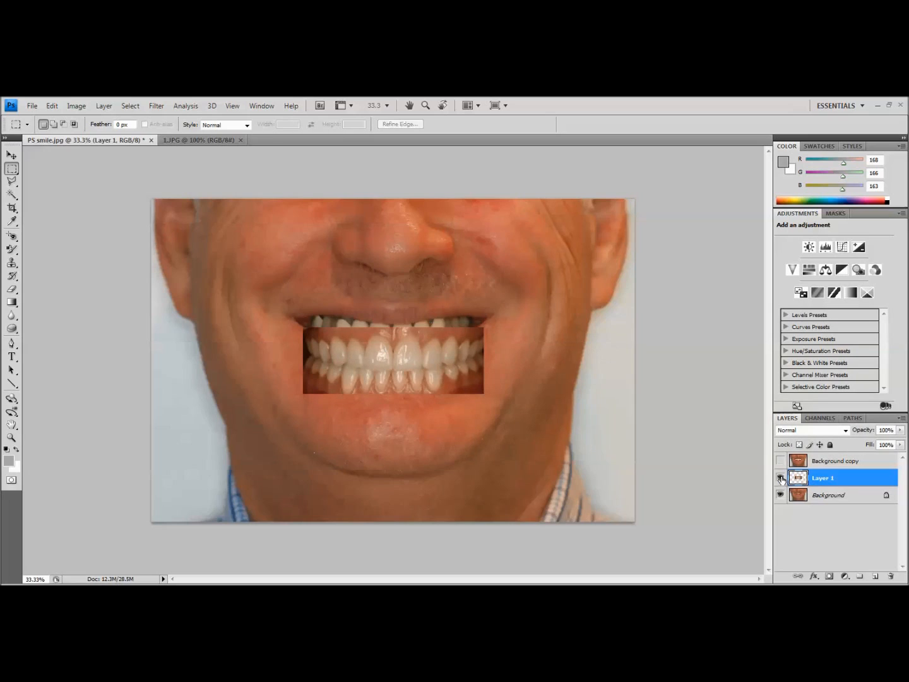
mouse_move(781, 478)
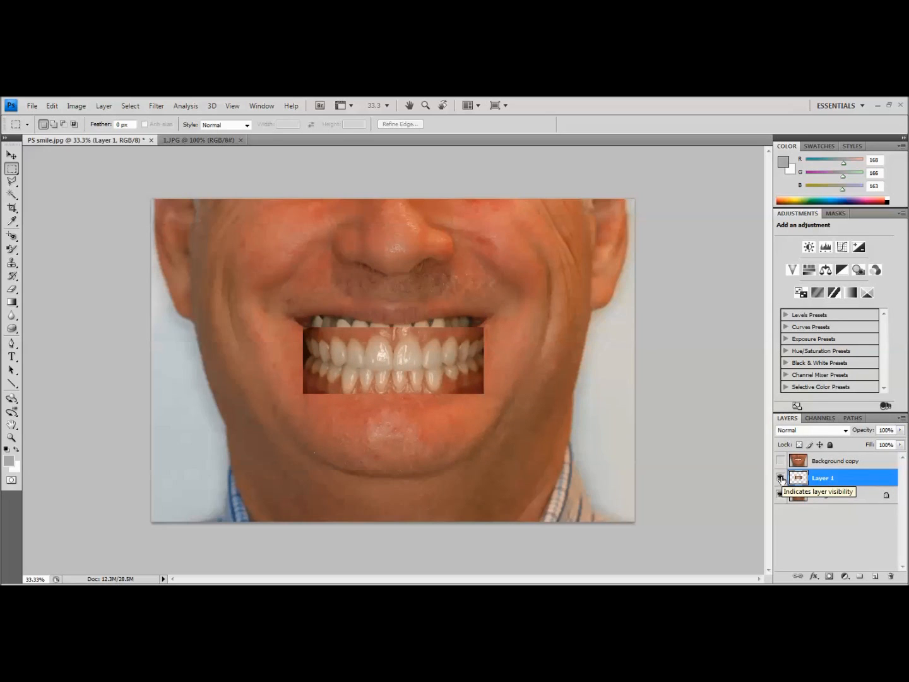
click(780, 477)
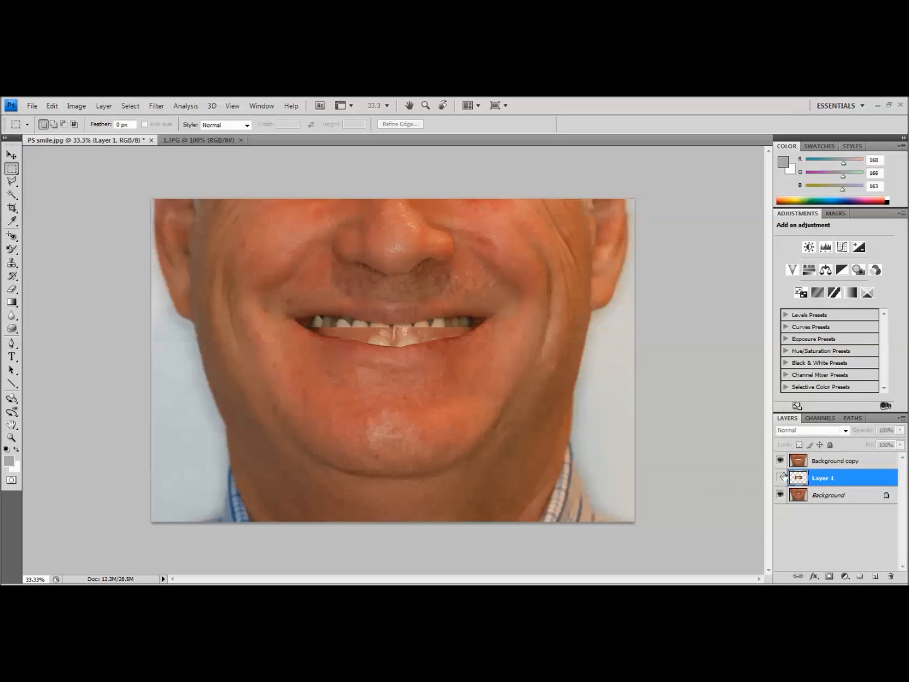
click(781, 495)
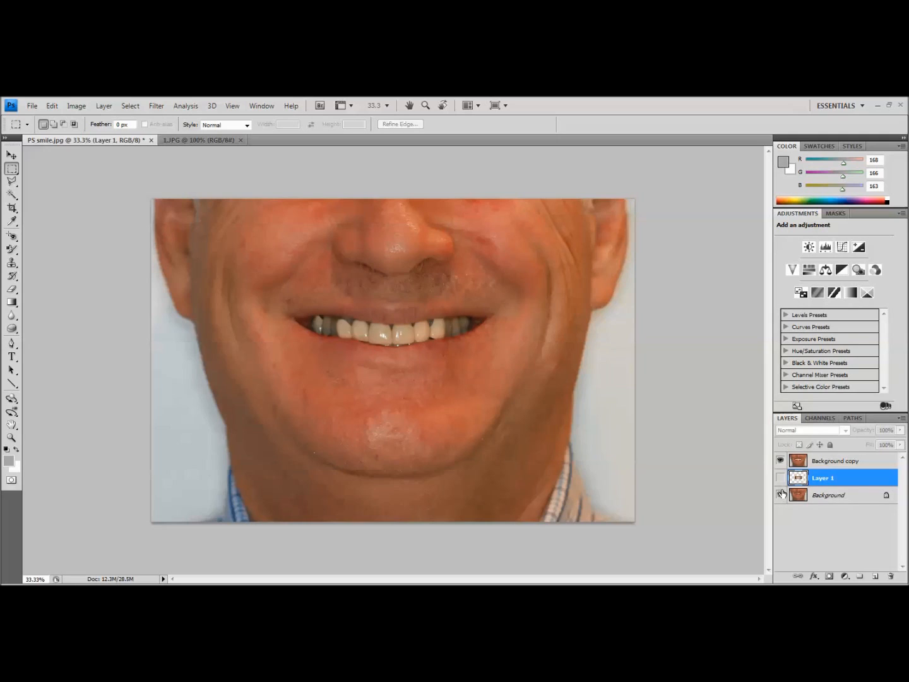
click(781, 478)
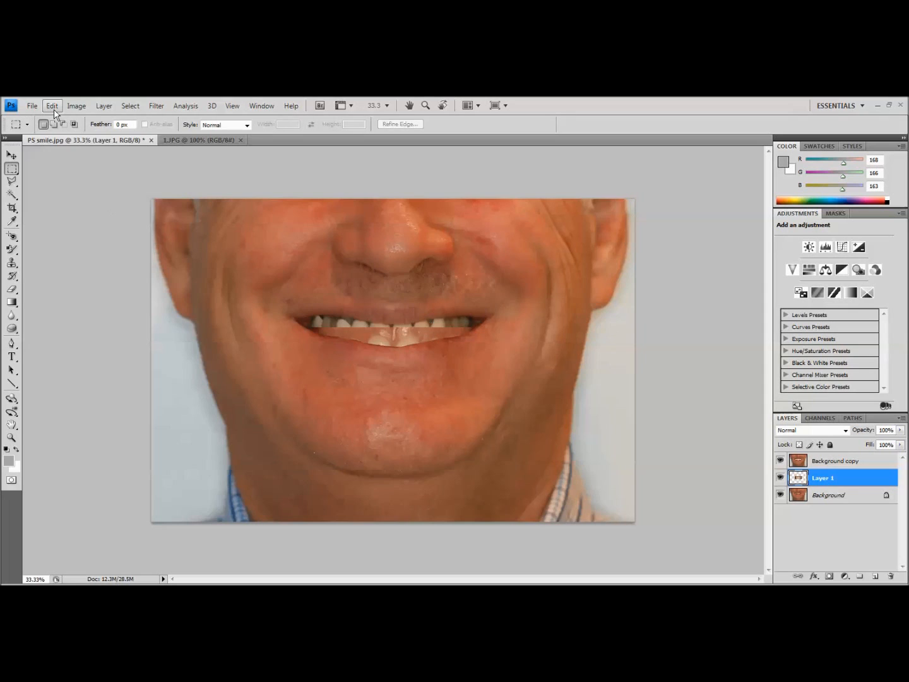
Free Transform Layer 1 and drag the pasted teeth into place over the patient's mouth
click(51, 106)
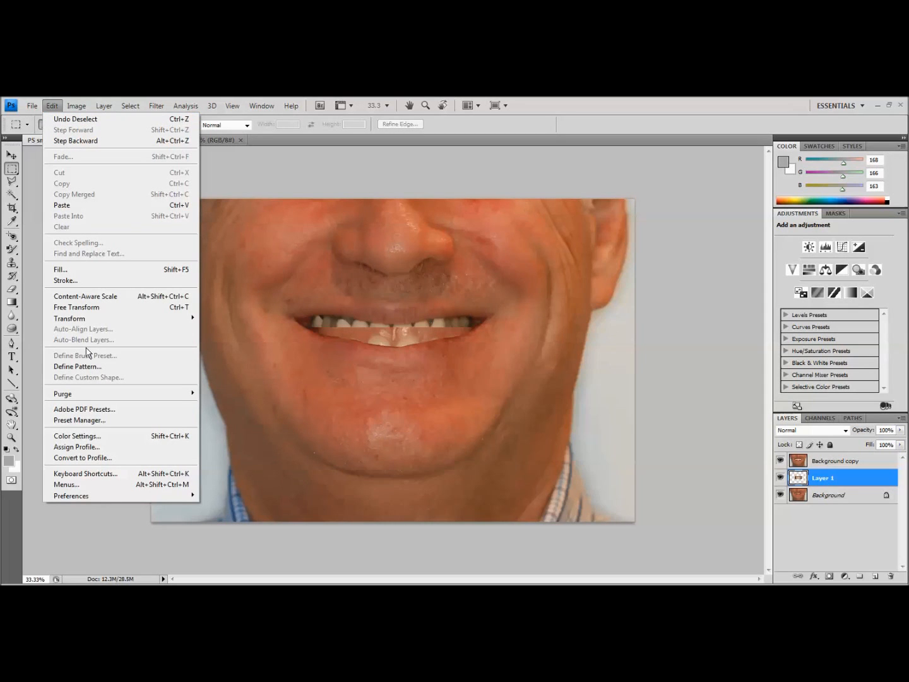
click(77, 307)
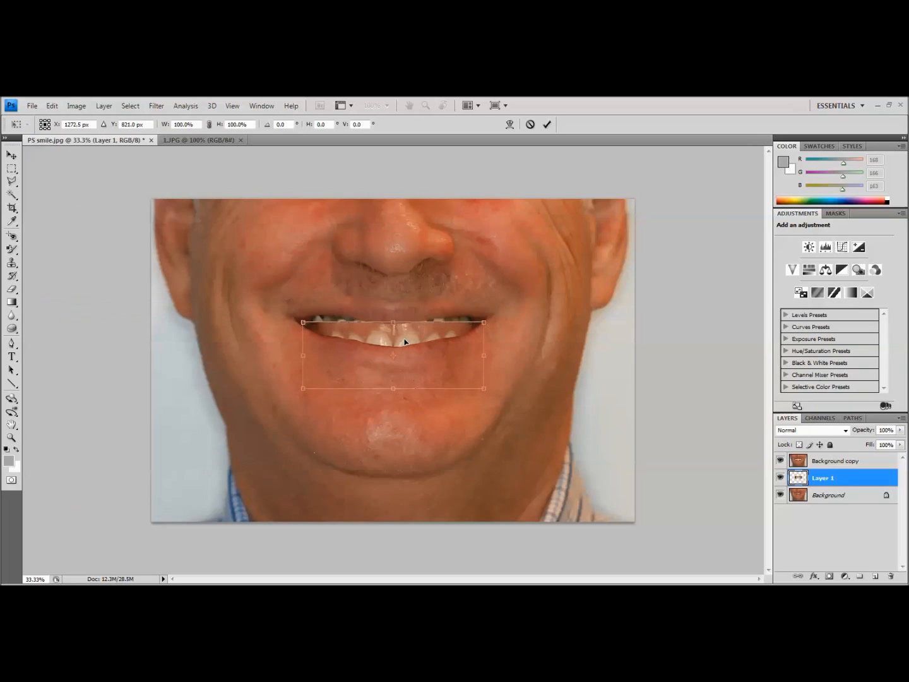
drag(393, 357, 399, 322)
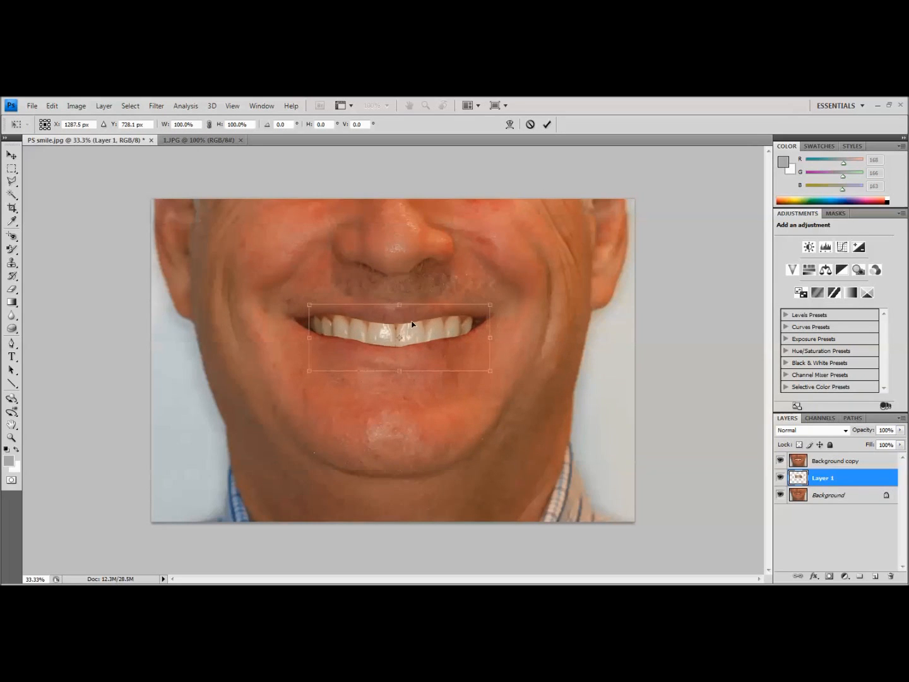
drag(410, 324, 399, 317)
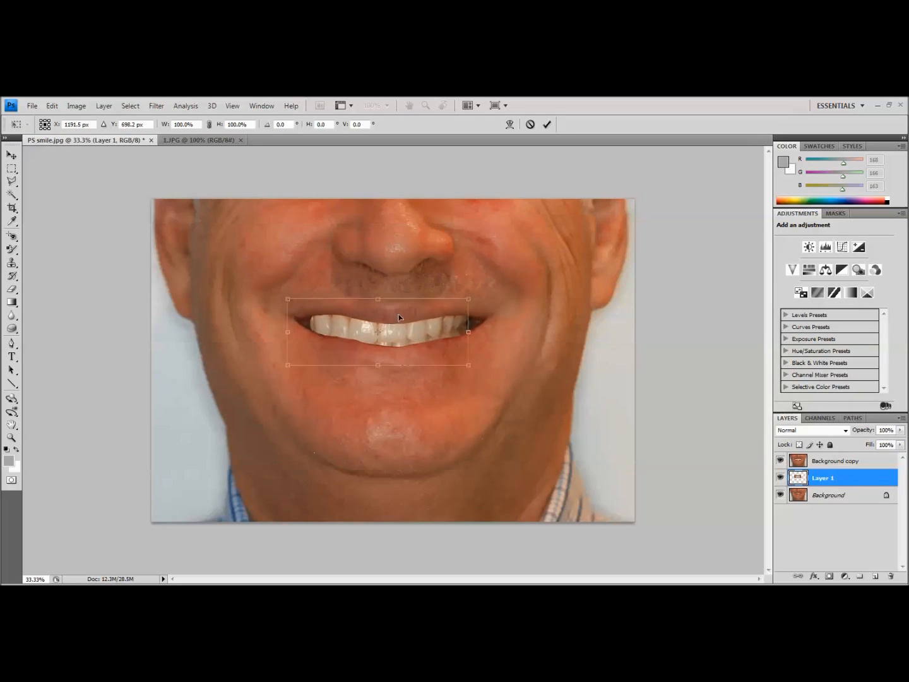
drag(398, 331, 407, 317)
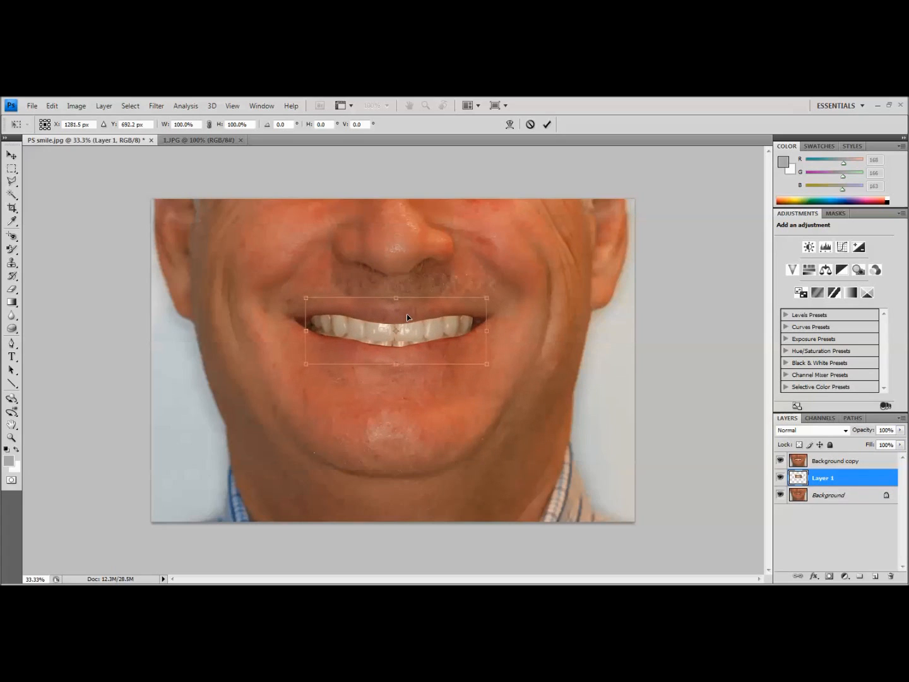
drag(407, 318, 405, 324)
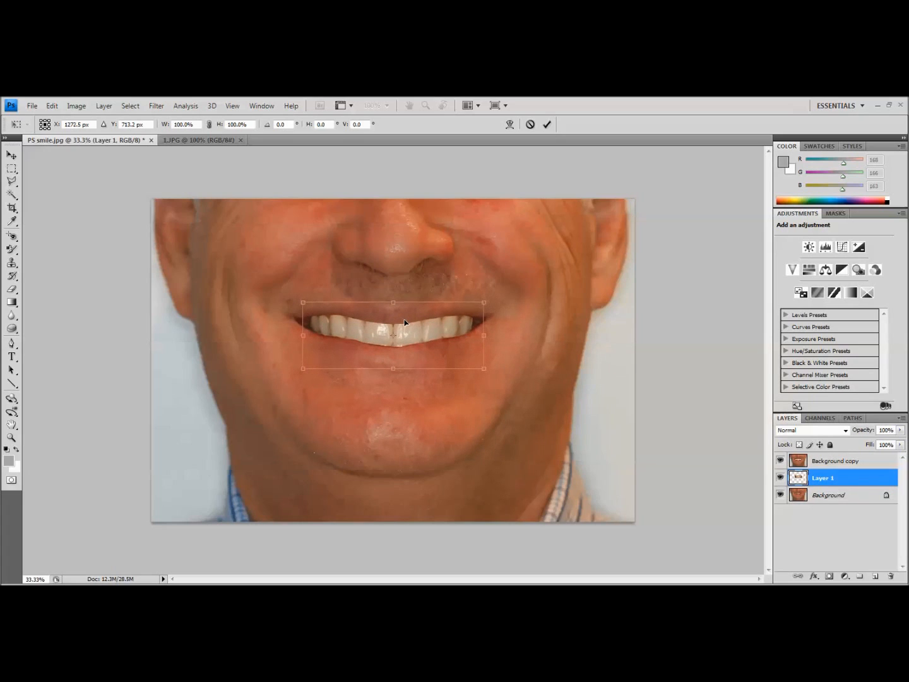
drag(404, 322, 410, 326)
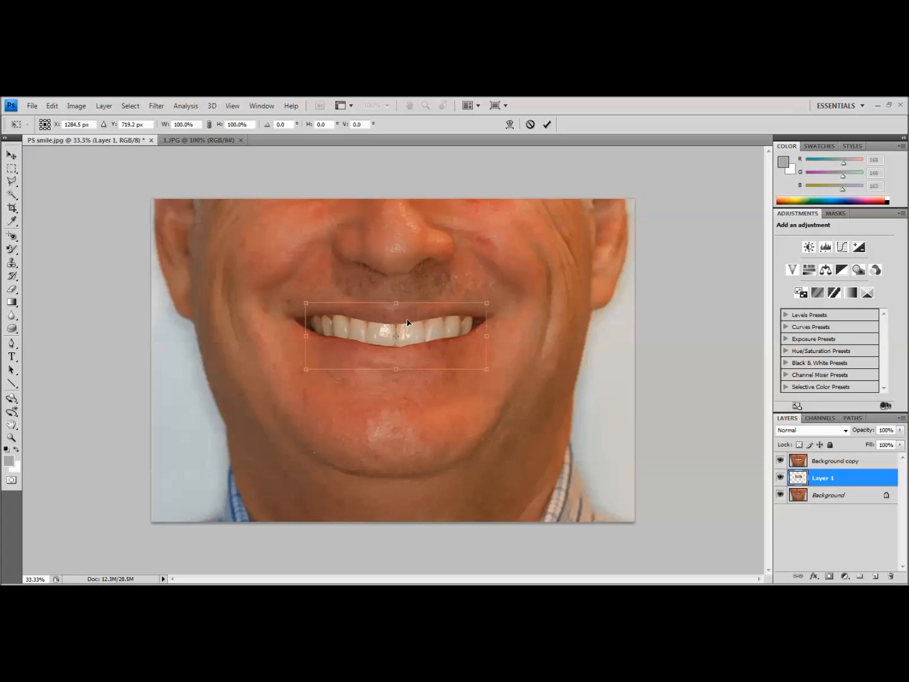
drag(408, 335, 409, 332)
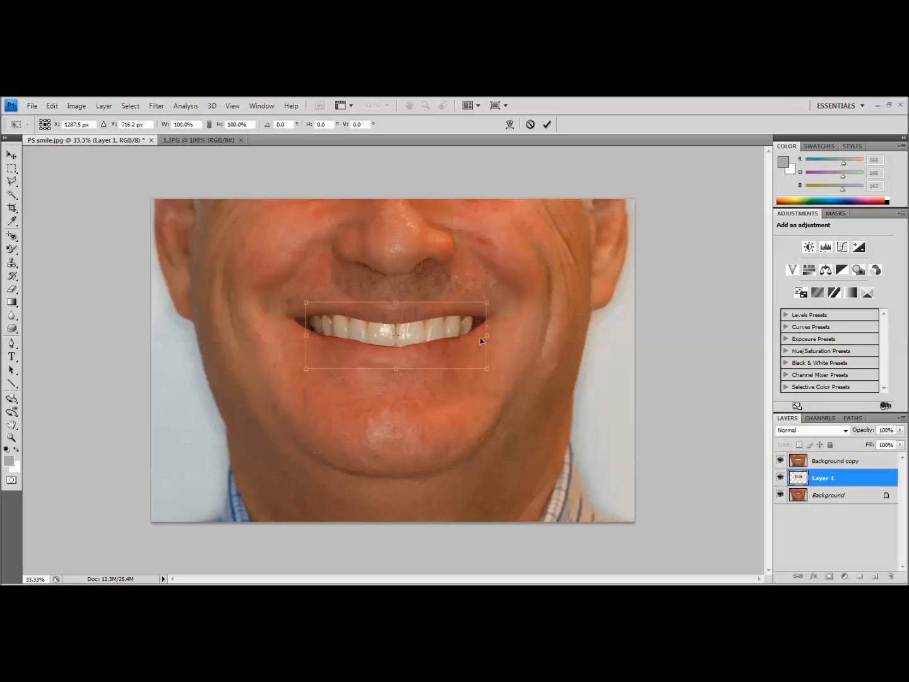
mouse_move(851, 537)
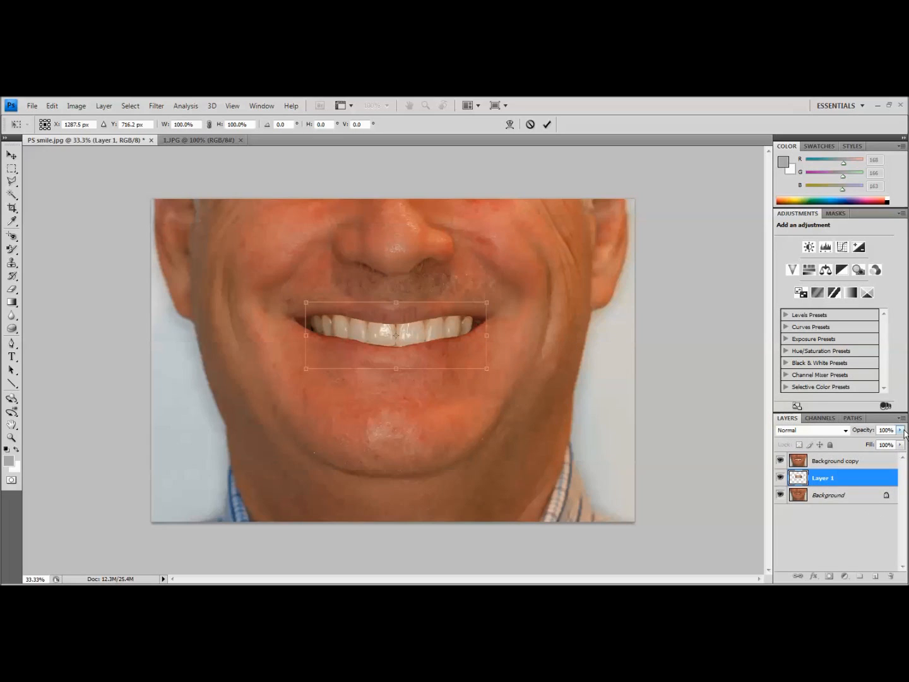
Lower Layer 1 opacity to 67% so the patient's original teeth show through
drag(903, 445, 883, 445)
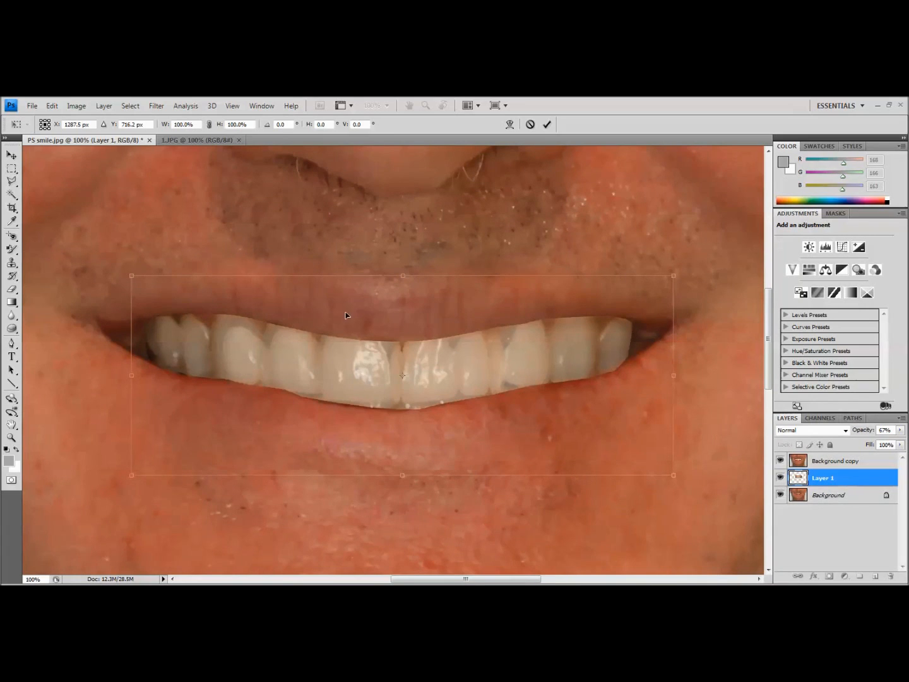
mouse_move(132, 330)
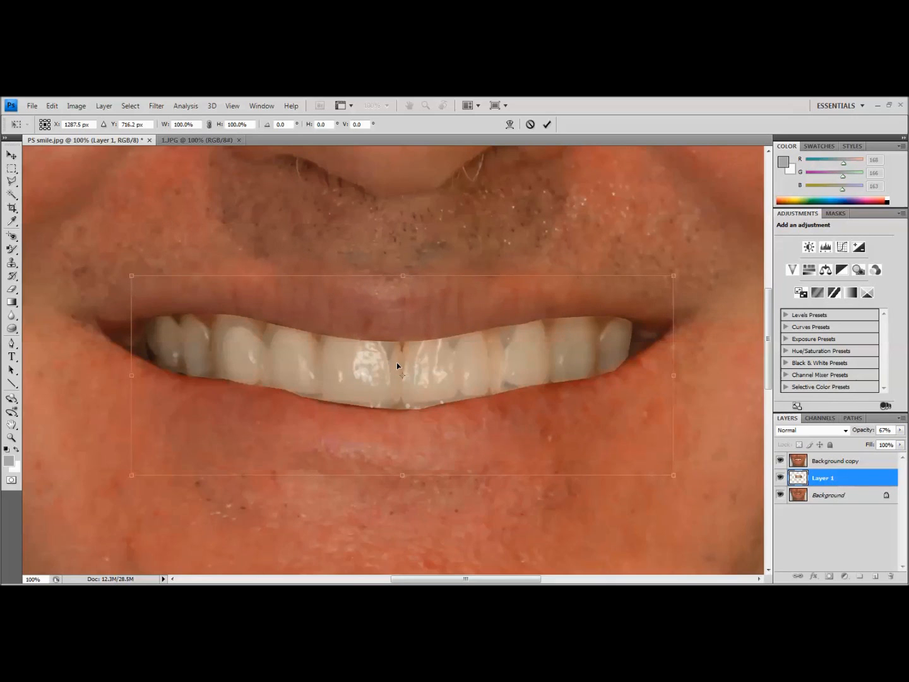
Nudge the teeth left and up to match the patient's central incisor midline
drag(398, 367, 390, 360)
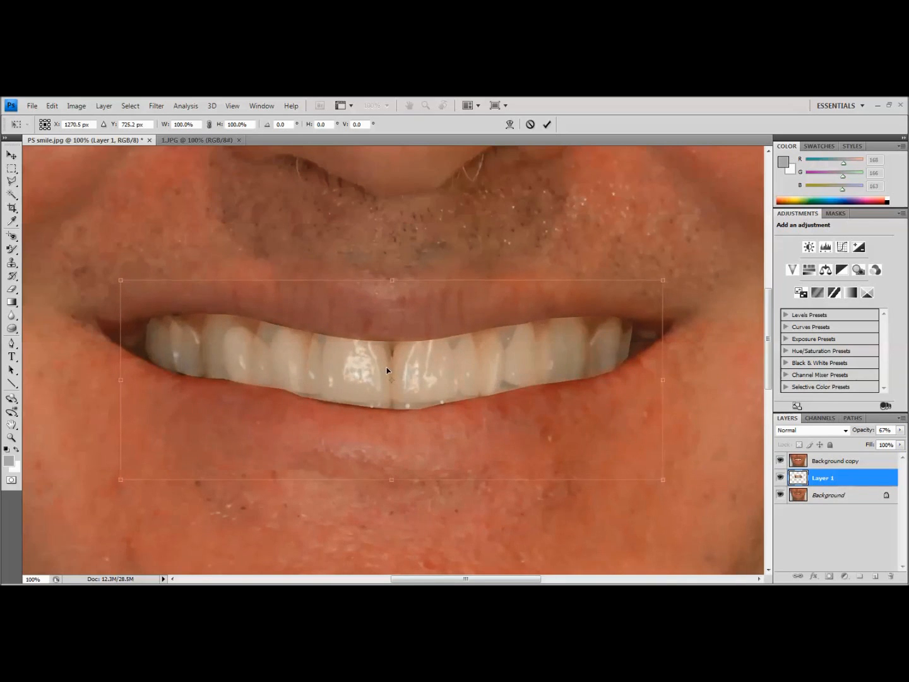
drag(388, 371, 387, 367)
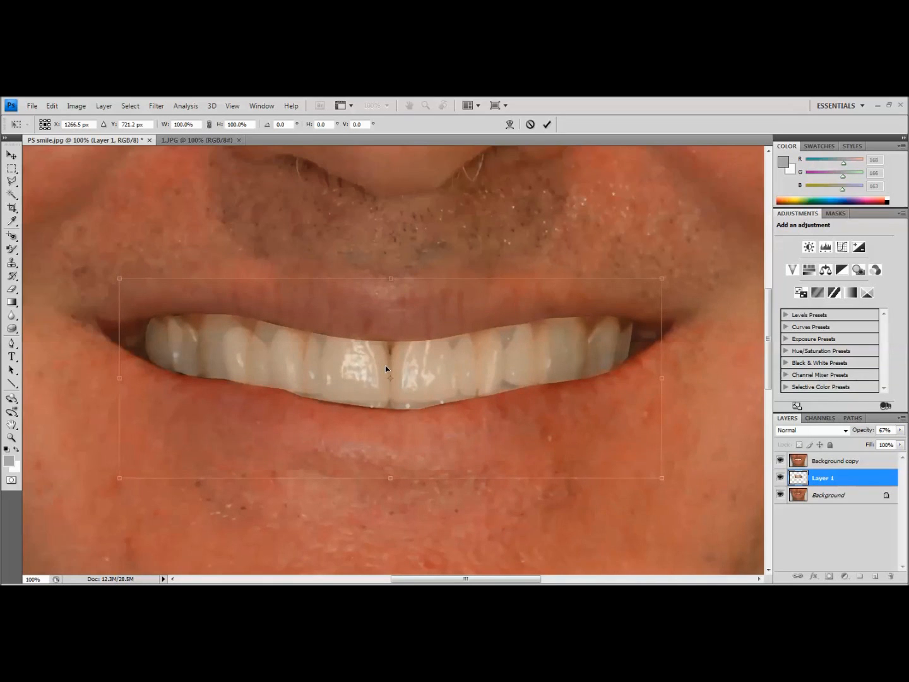
mouse_move(409, 367)
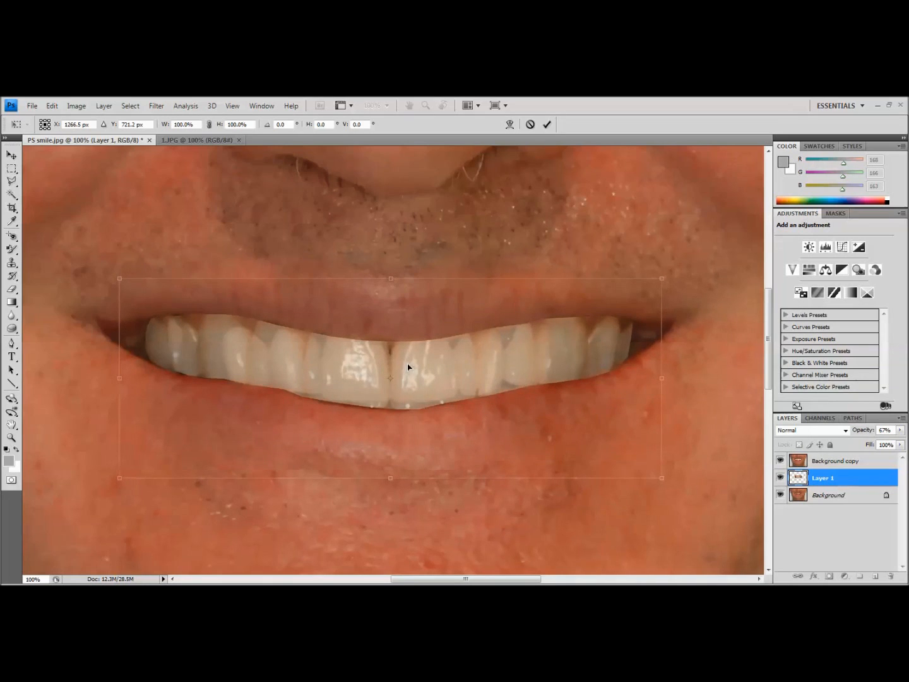
mouse_move(438, 373)
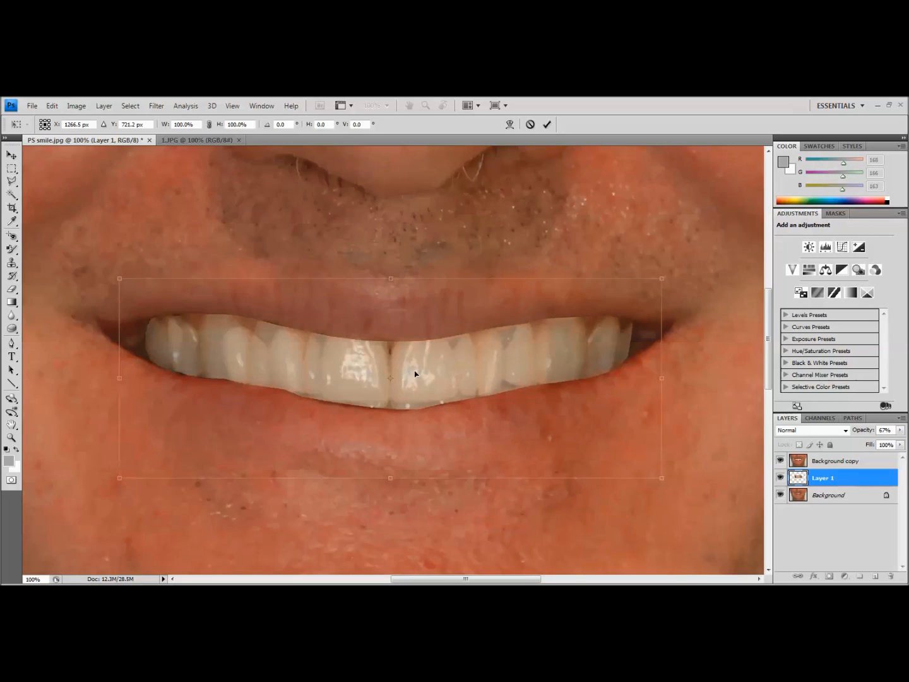
mouse_move(447, 371)
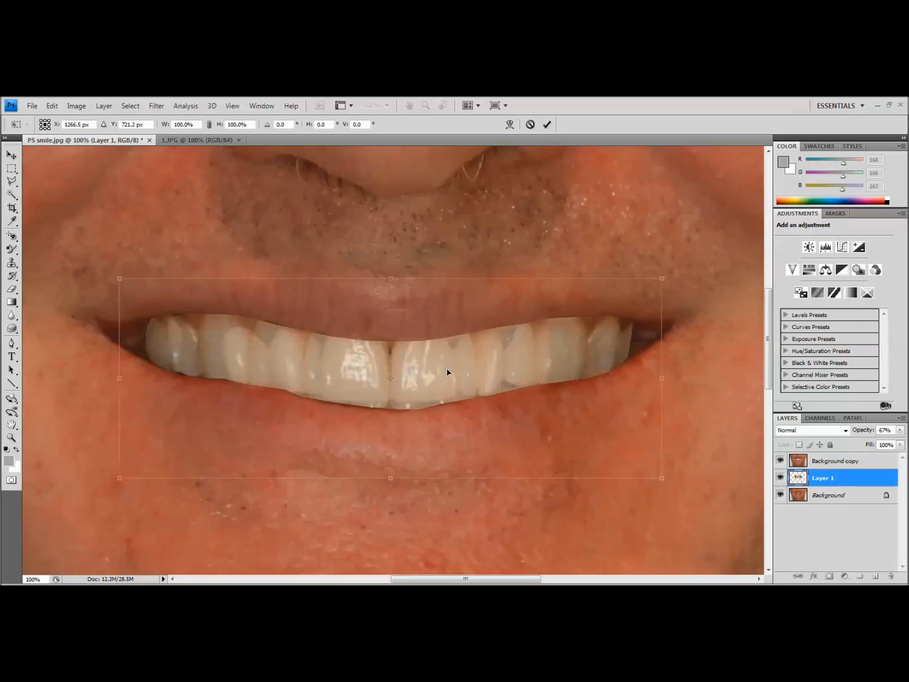
mouse_move(461, 360)
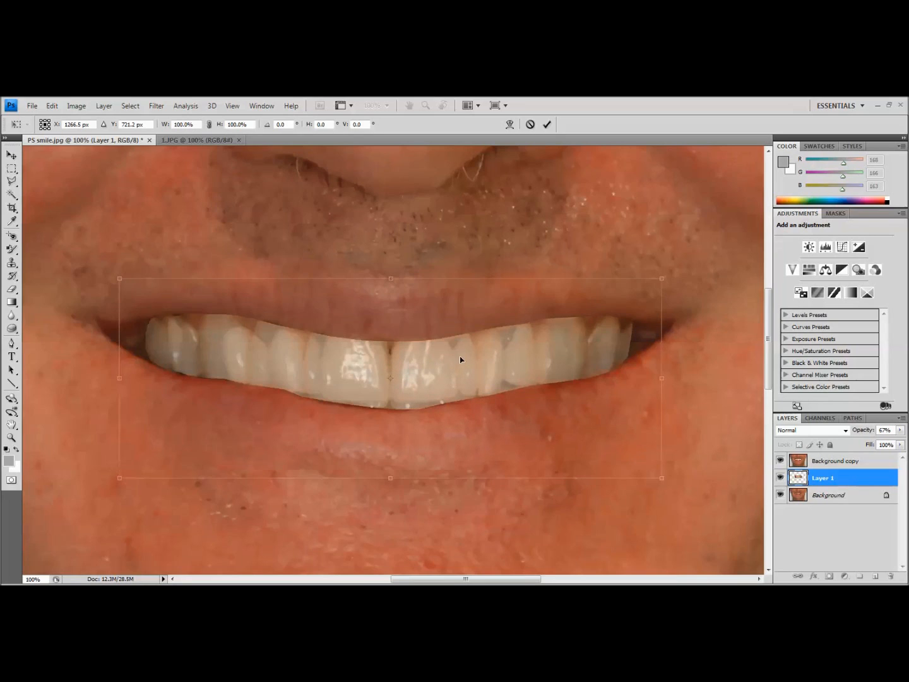
mouse_move(659, 377)
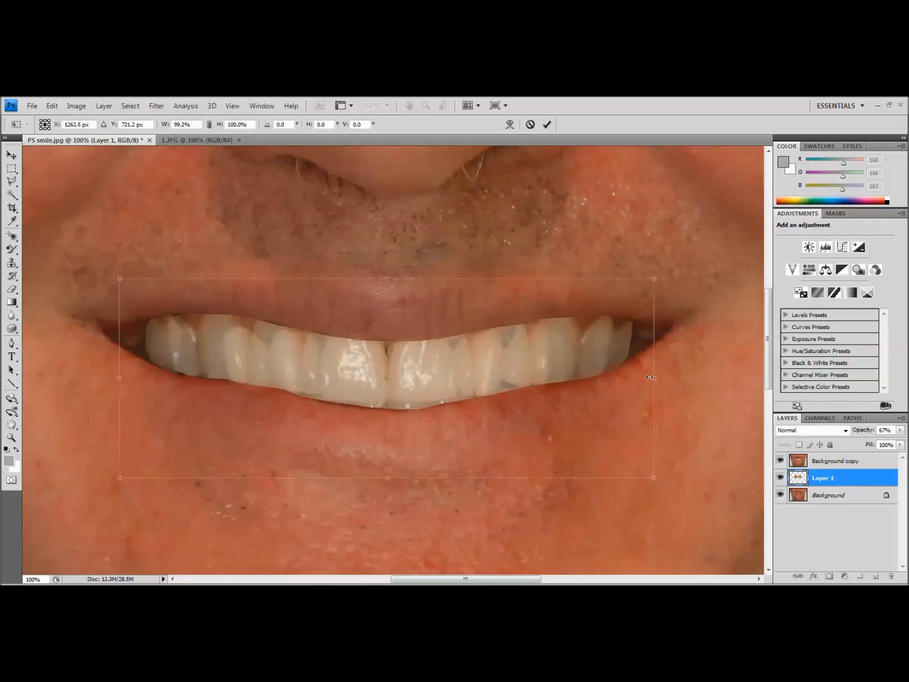
Pull both side handles inward to narrow the teeth to about 84% width, recentring them
drag(653, 377, 627, 377)
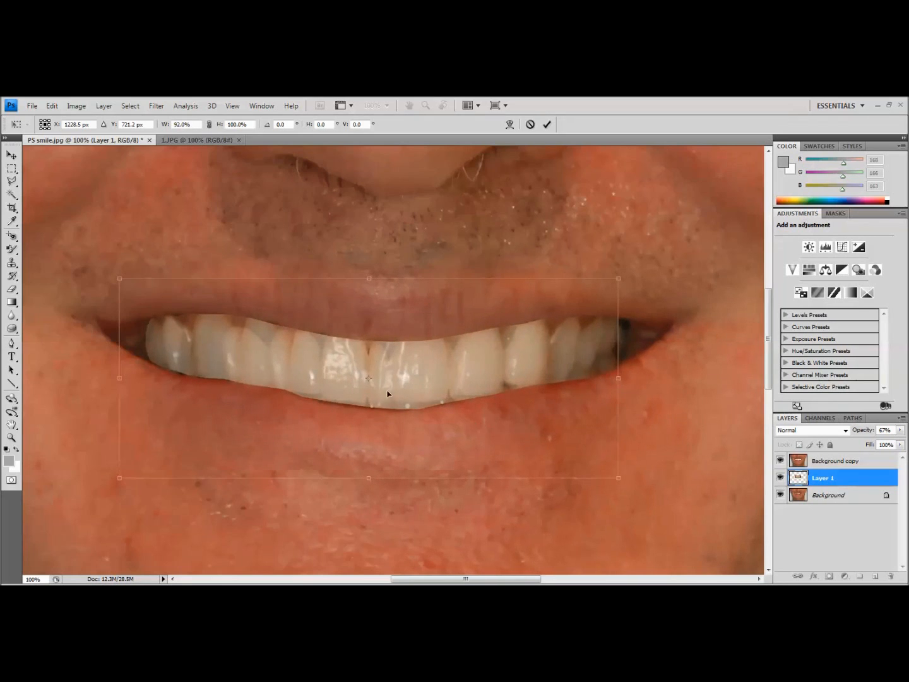
drag(368, 378, 376, 378)
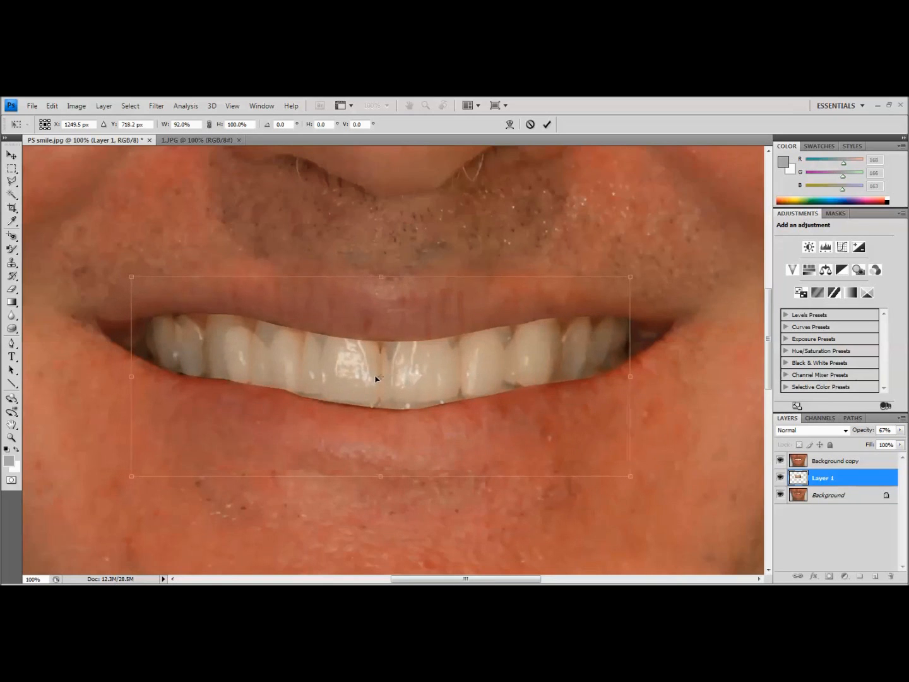
drag(376, 377, 387, 380)
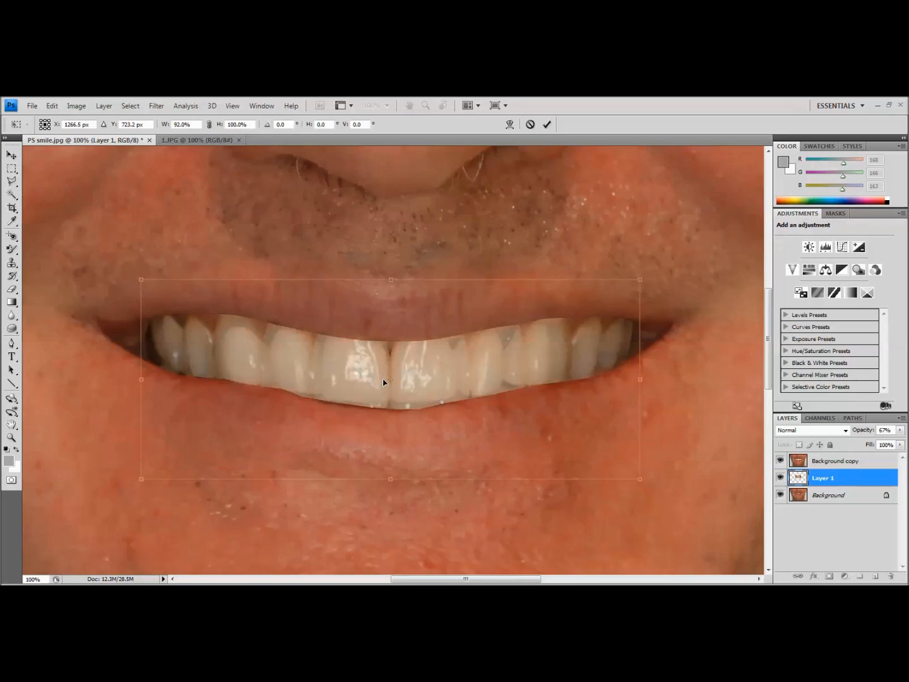
mouse_move(422, 361)
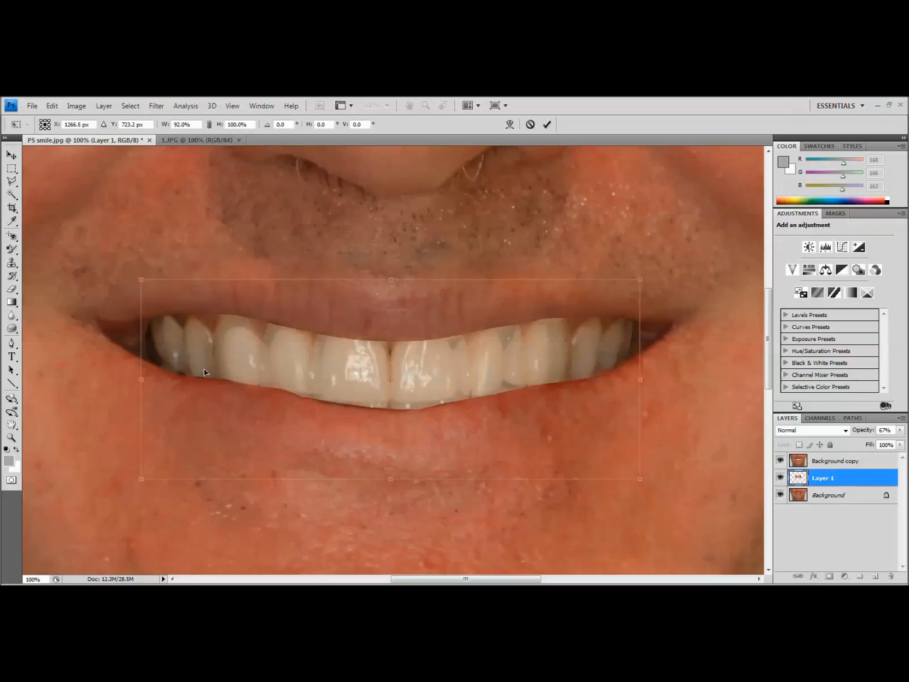
drag(141, 380, 150, 379)
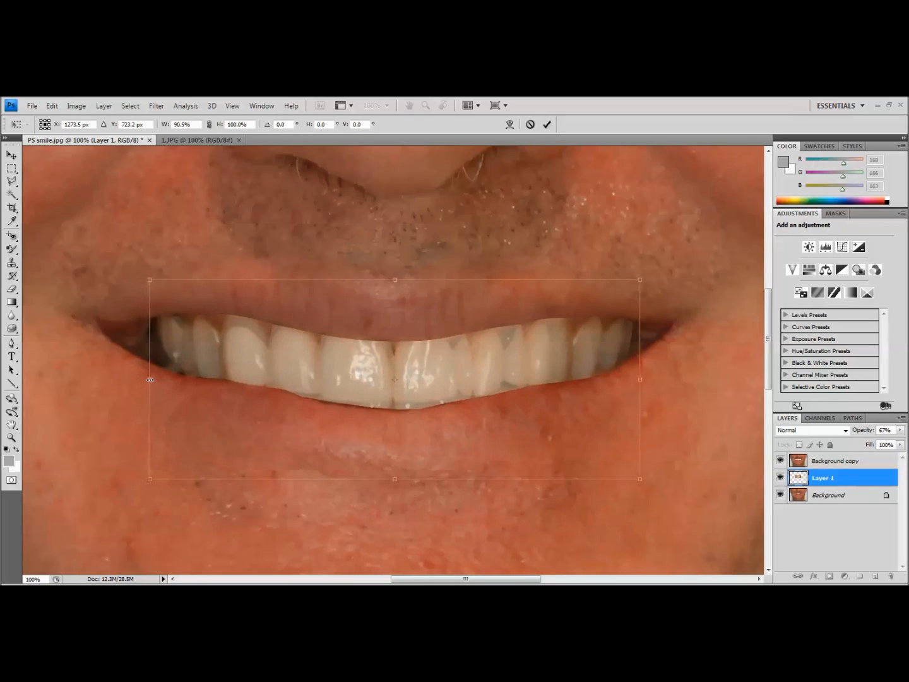
drag(149, 379, 154, 380)
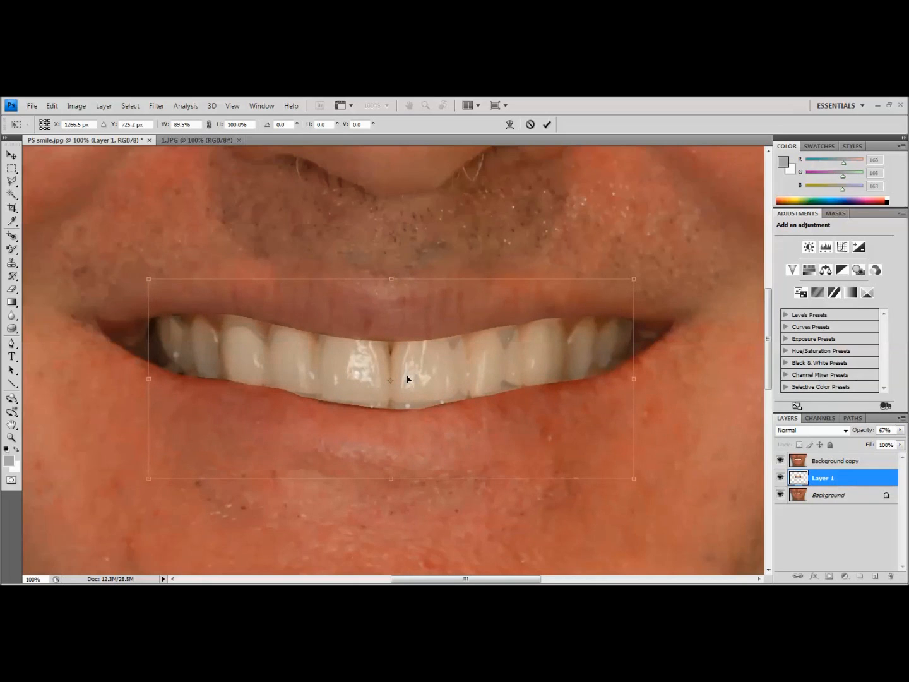
mouse_move(634, 379)
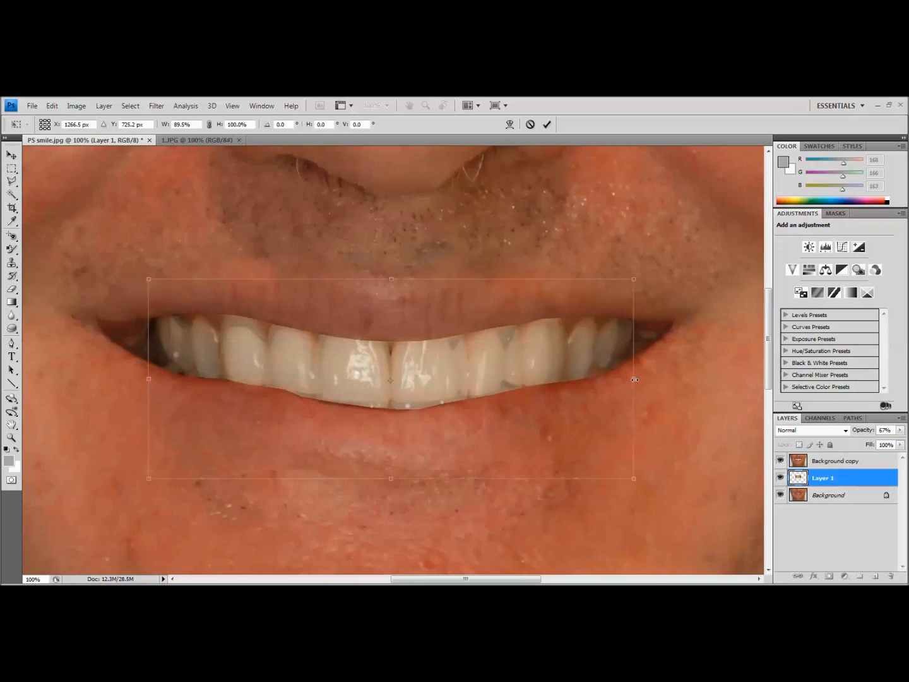
drag(633, 379, 612, 379)
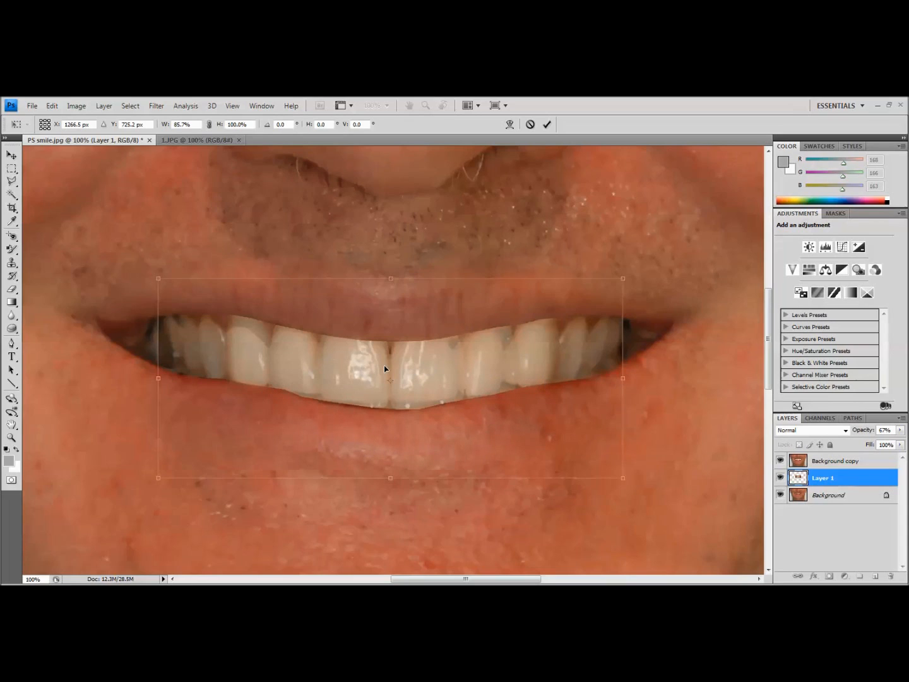
mouse_move(428, 383)
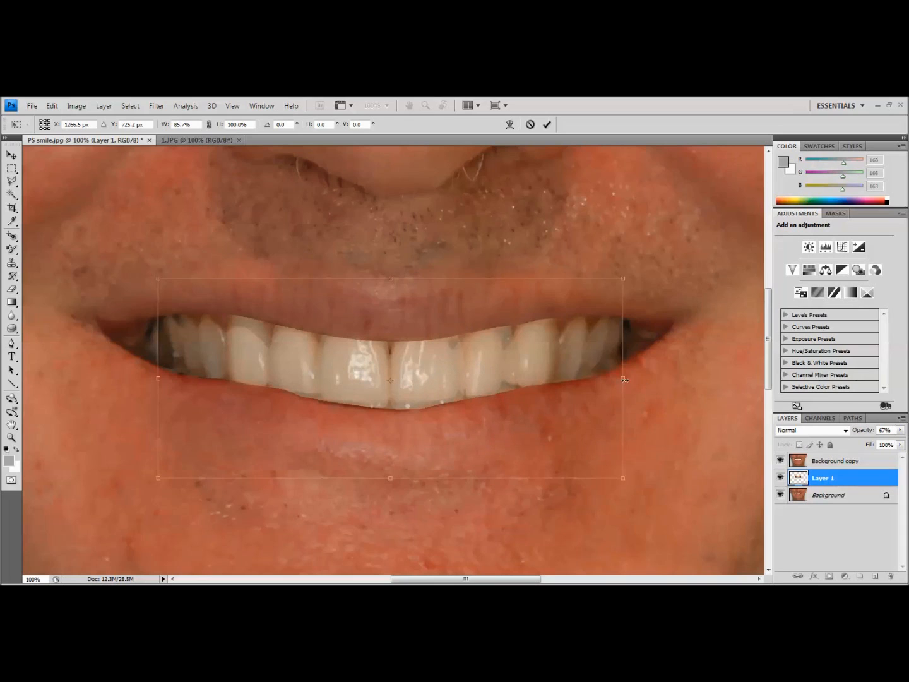
drag(622, 379, 616, 379)
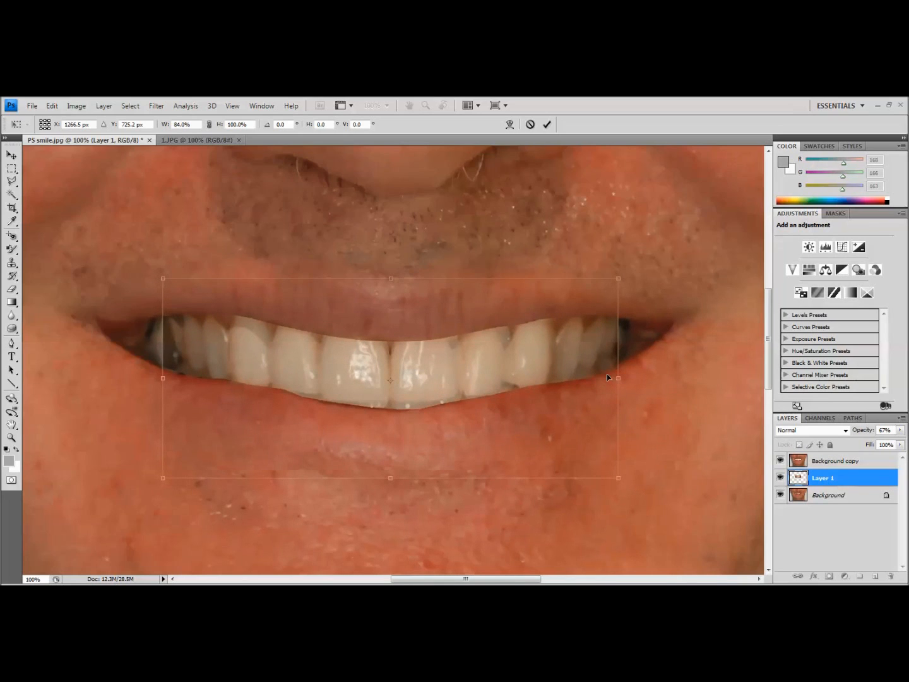
drag(617, 378, 609, 377)
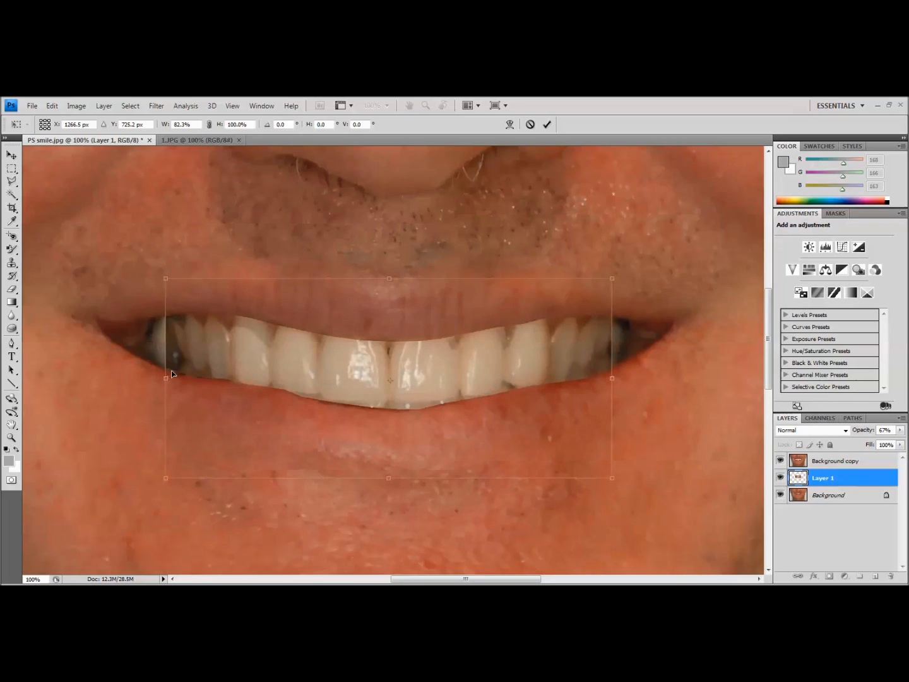
Adjust the left handle to about 83.8% width and nudge the teeth slightly up
drag(168, 377, 160, 377)
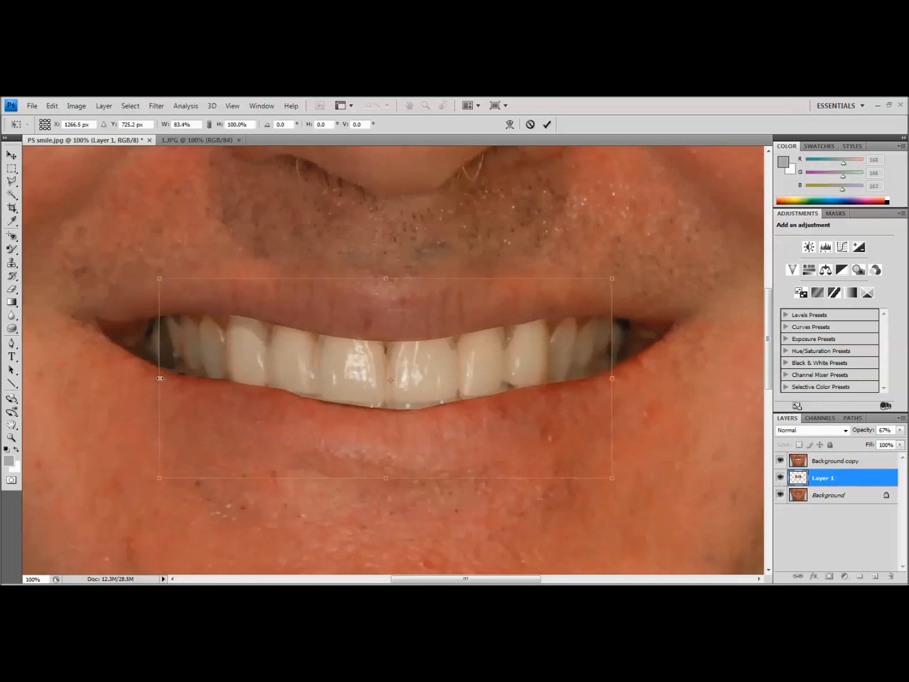
drag(160, 378, 165, 378)
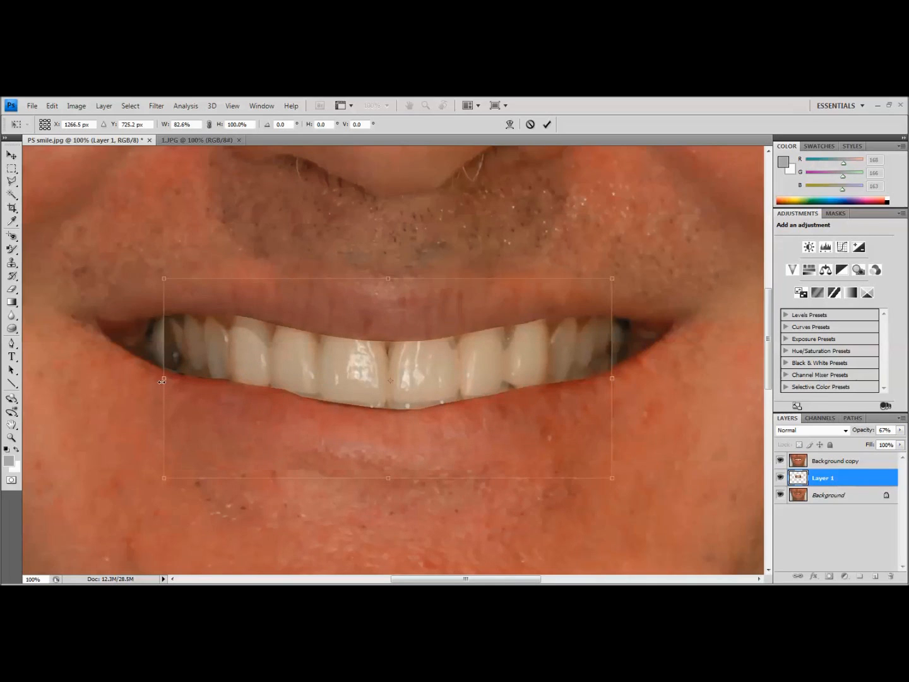
drag(163, 378, 159, 379)
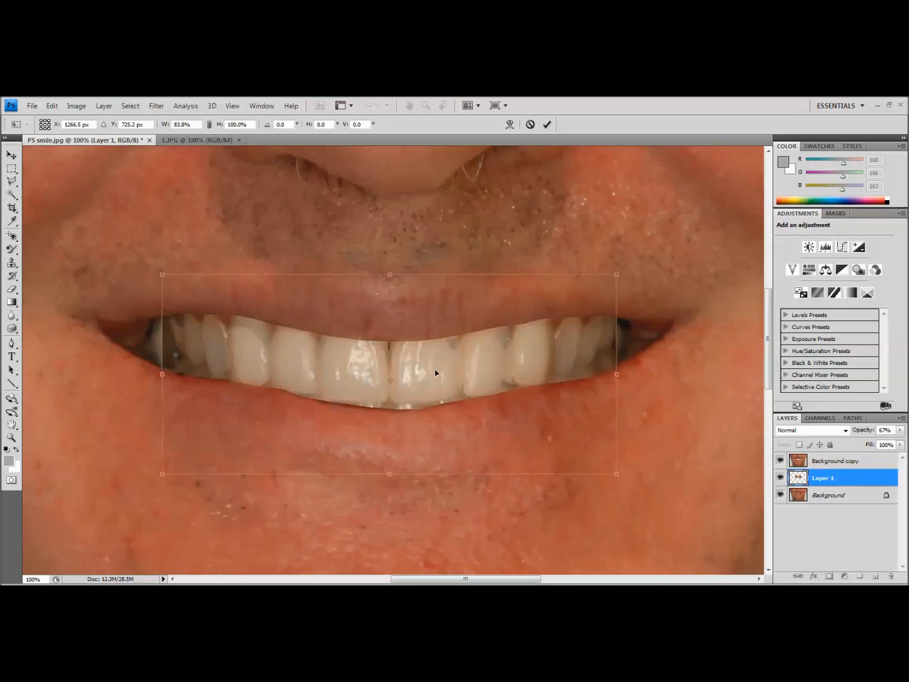
drag(390, 372, 389, 377)
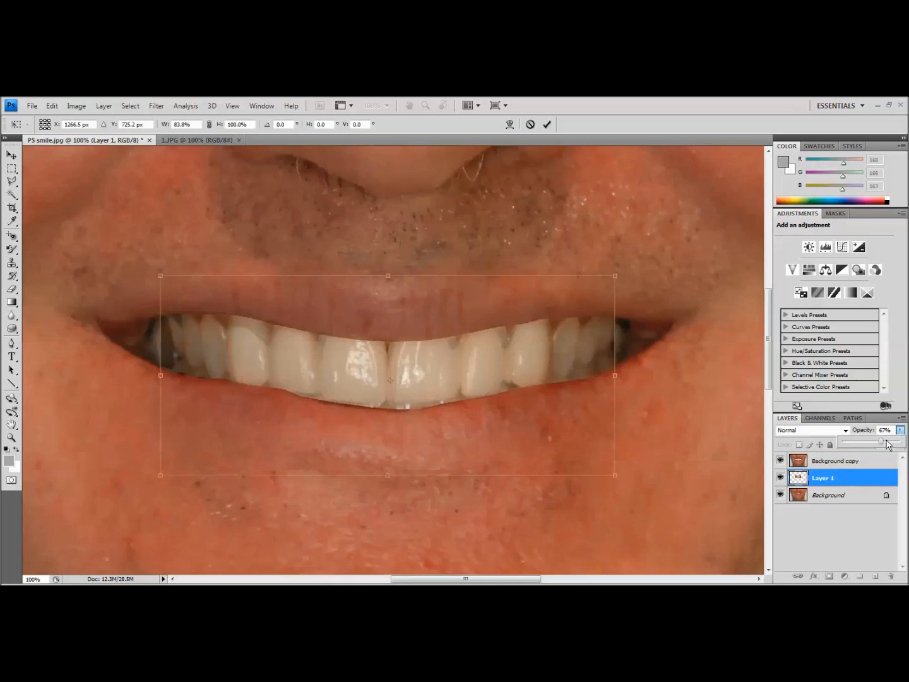
Restore Layer 1 opacity to 100% and apply the pending transformation
click(884, 430)
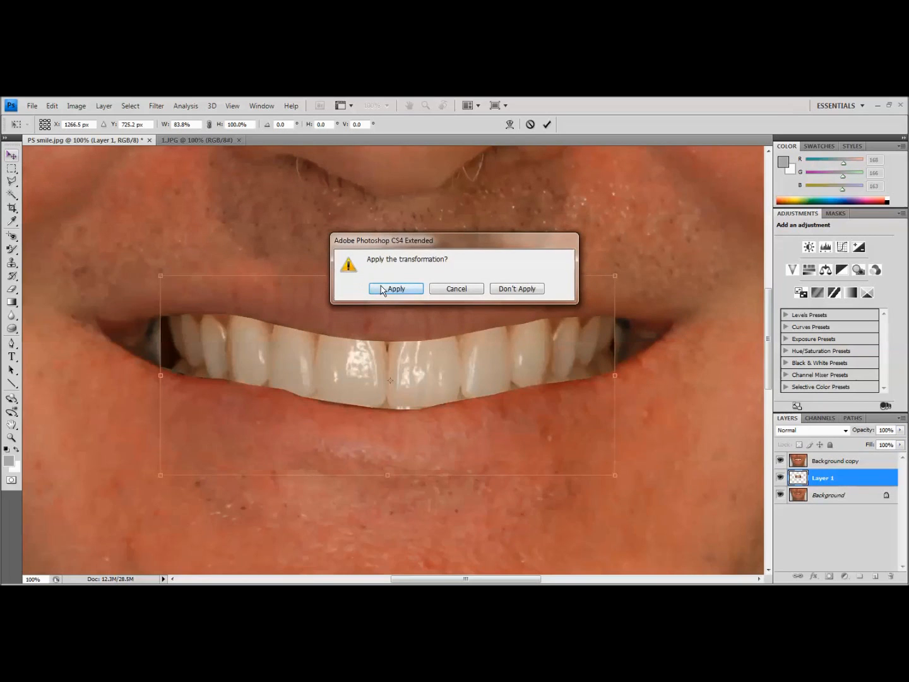
click(396, 289)
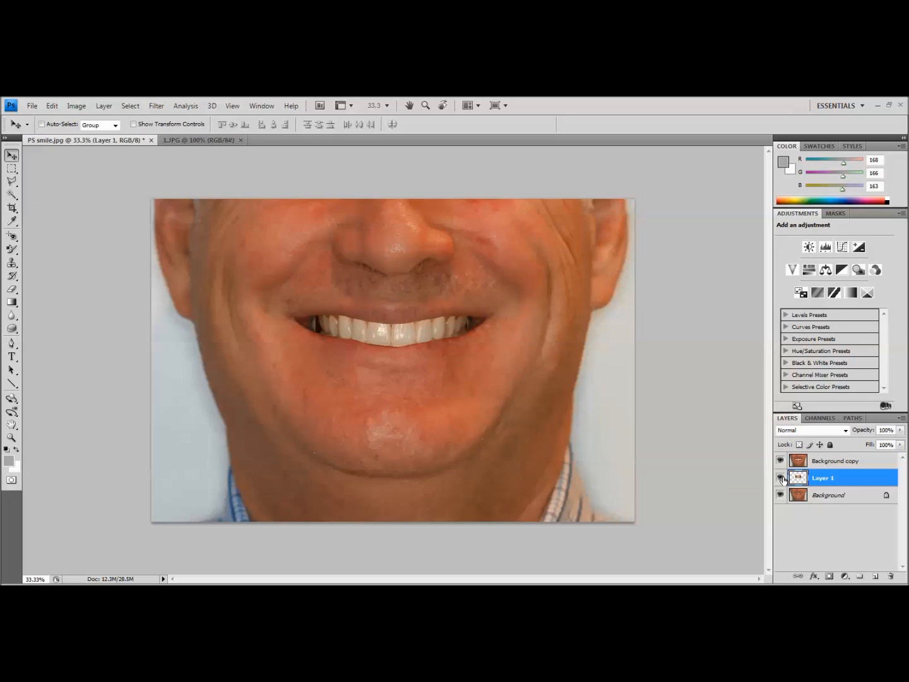
mouse_move(781, 478)
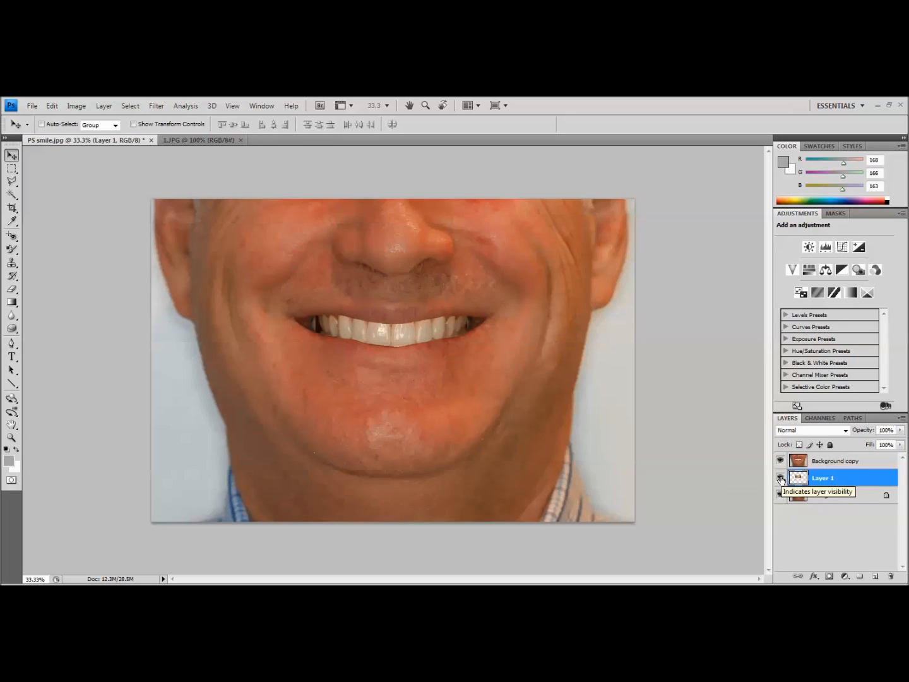
Toggle Layer 1 off and on repeatedly to compare the simulated teeth with the original smile
click(781, 478)
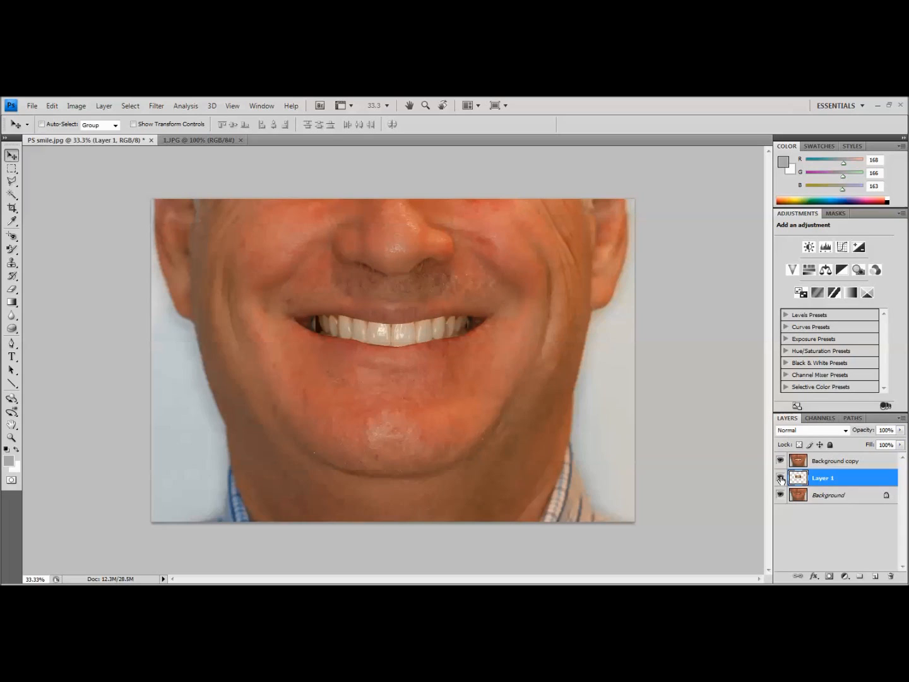
click(780, 478)
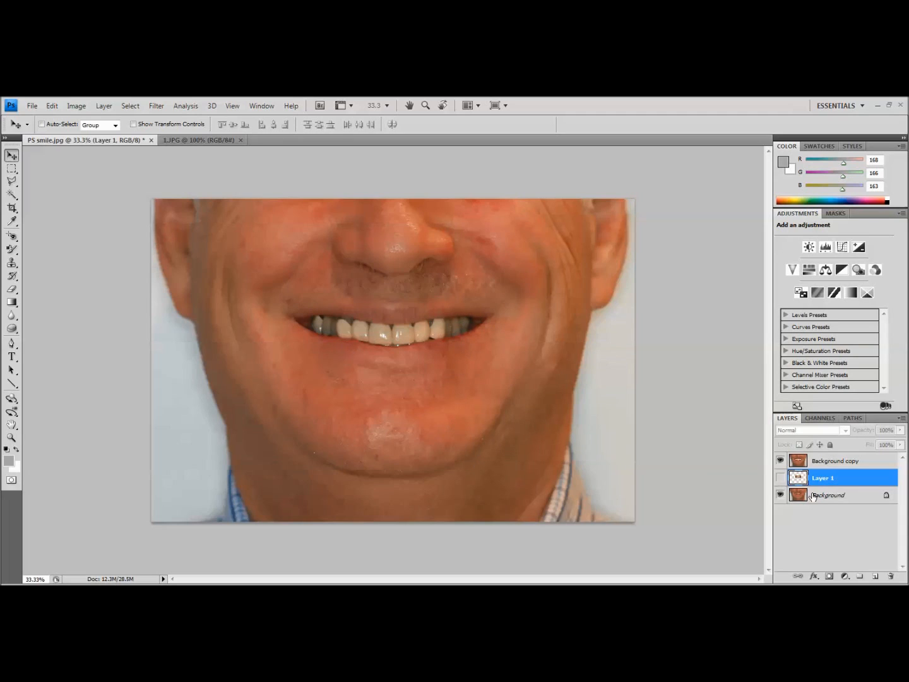
click(781, 478)
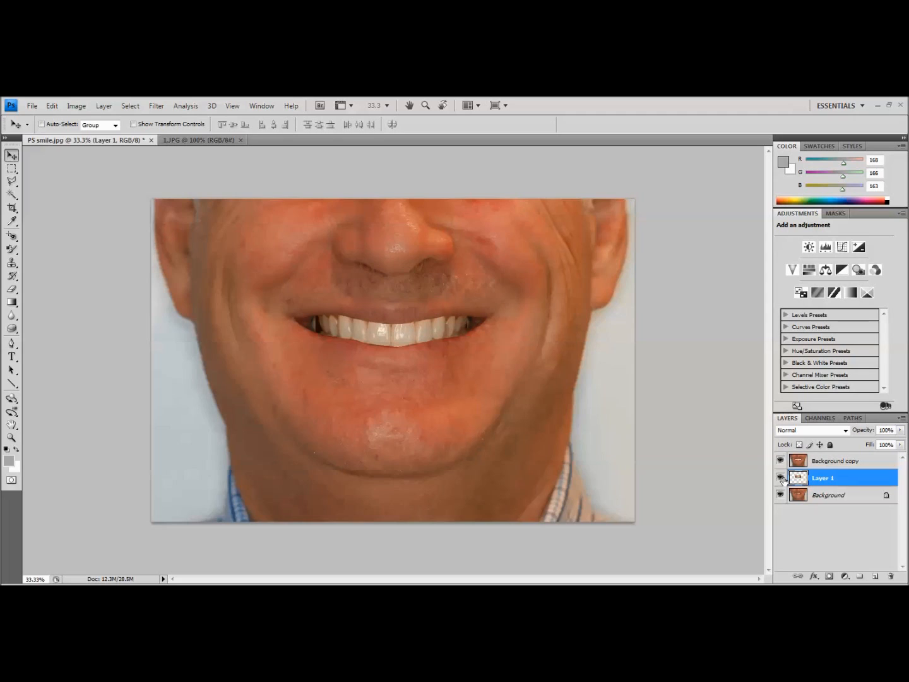
click(781, 477)
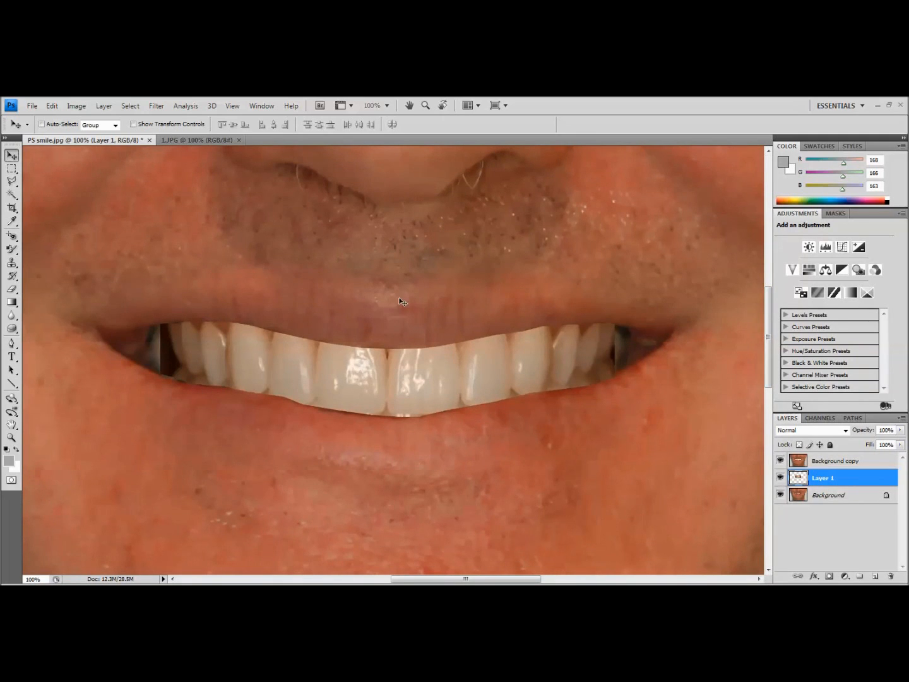
Rotate the simulated teeth about -0.8° to match the smile line and commit at 100% opacity
click(51, 106)
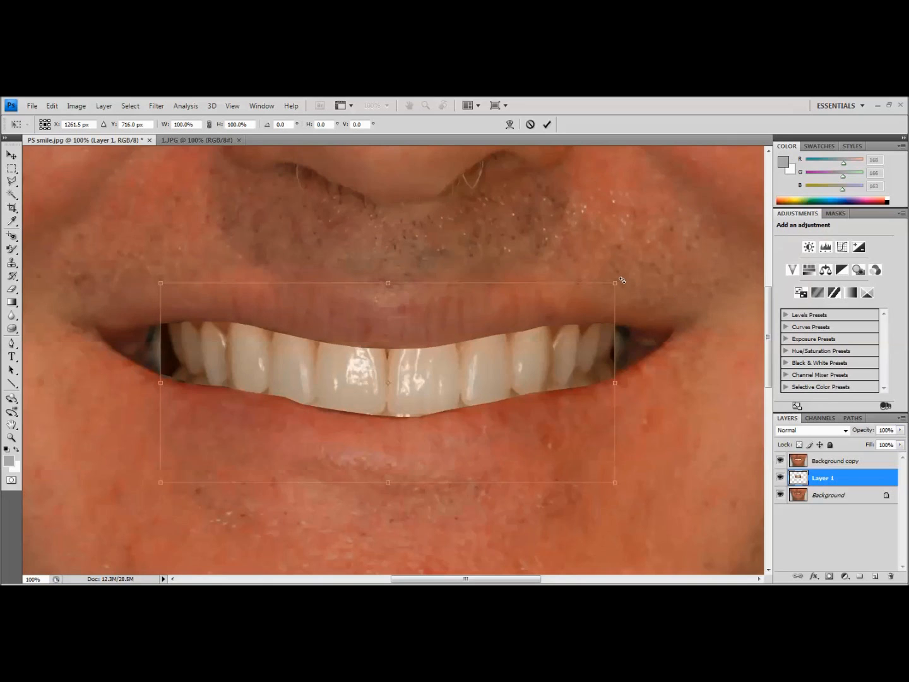
drag(622, 280, 620, 277)
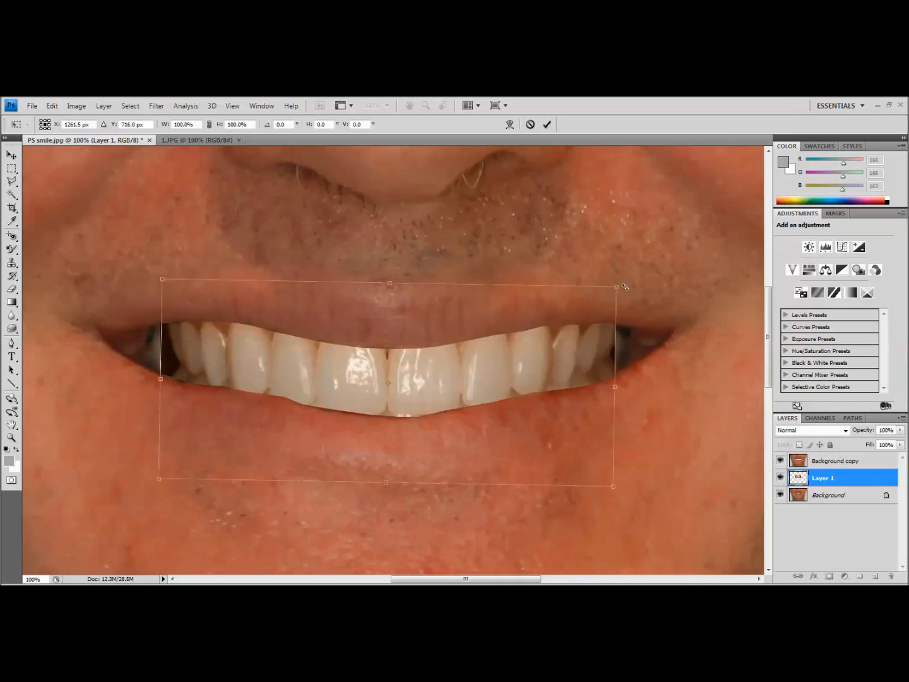
drag(611, 285, 618, 277)
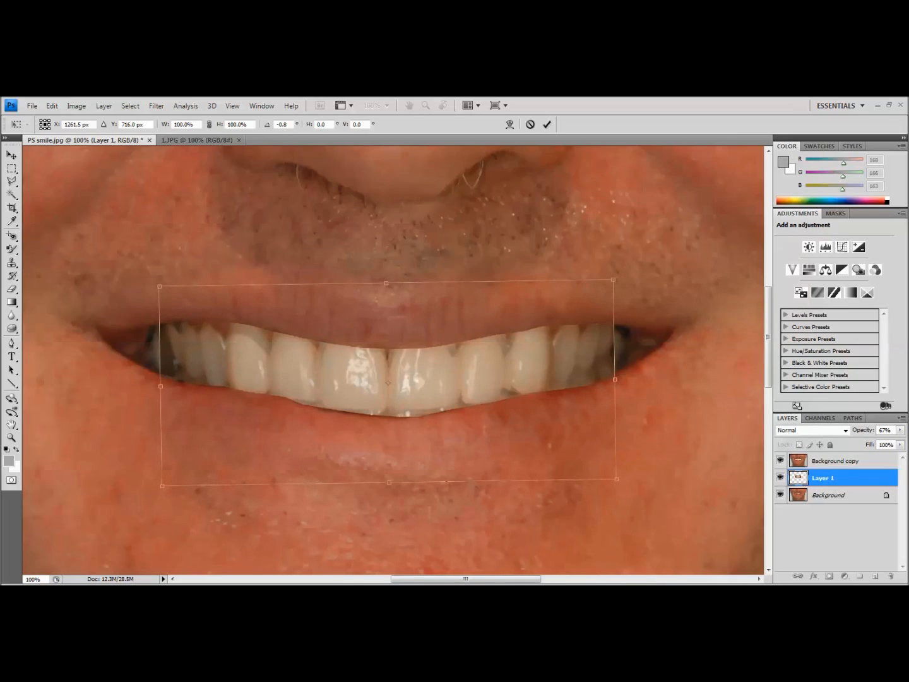
click(883, 430)
text(100)
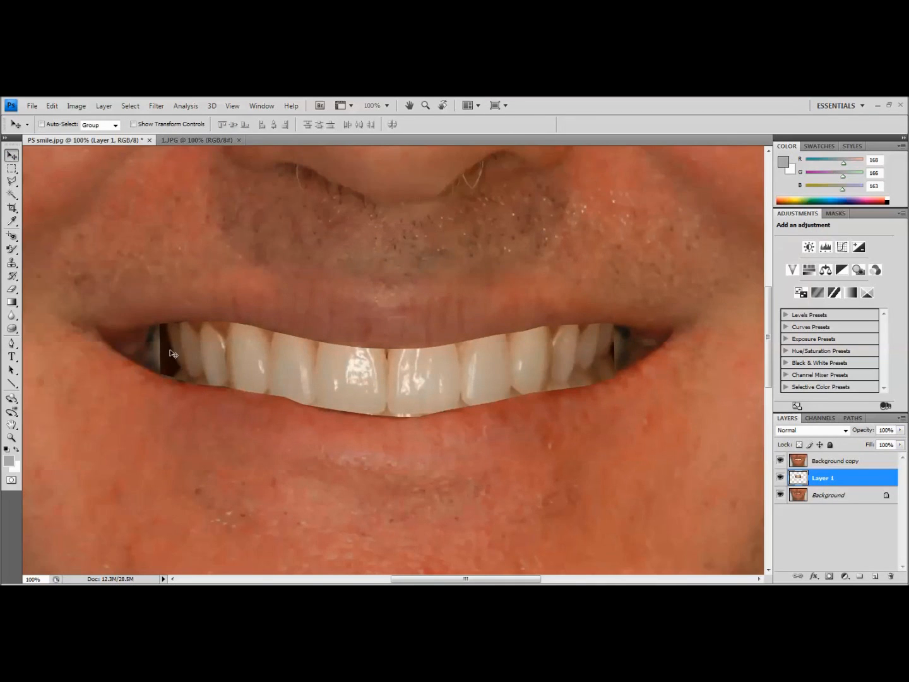
mouse_move(163, 355)
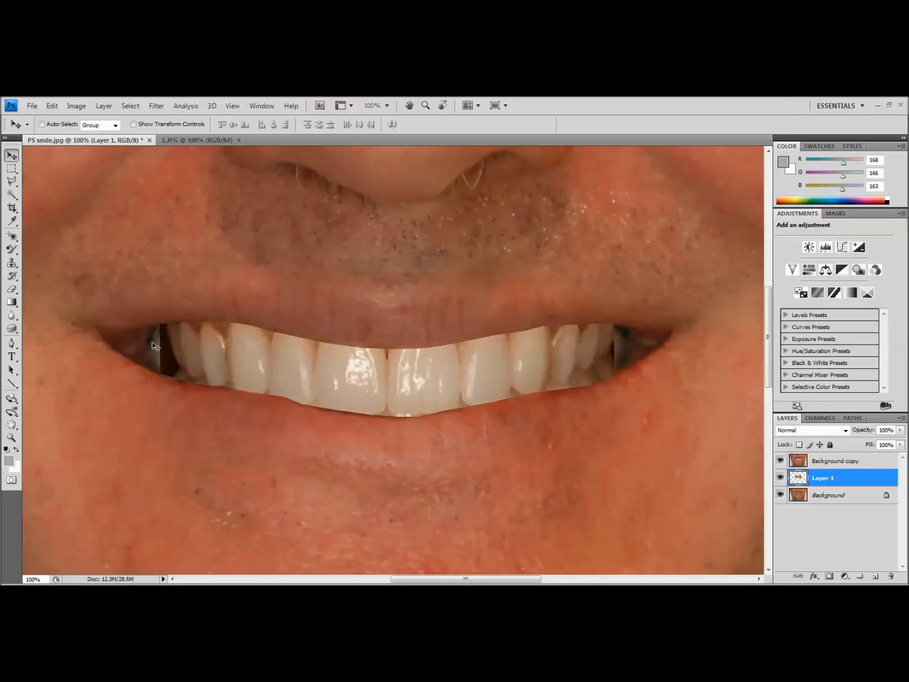
mouse_move(166, 361)
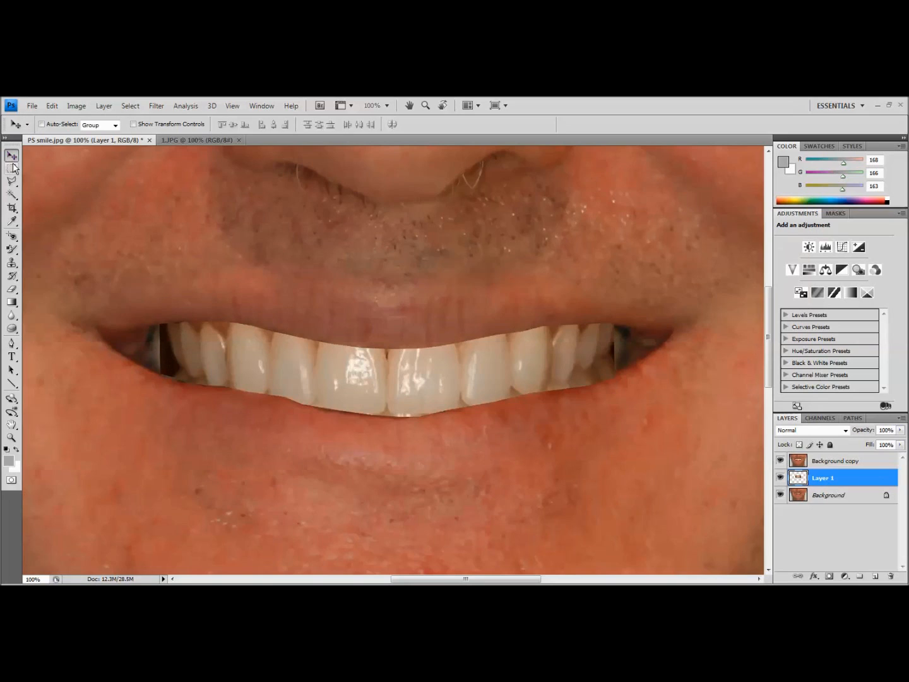
Marquee-select the left back tooth and Free Transform it wider into the dark corner gap
click(12, 168)
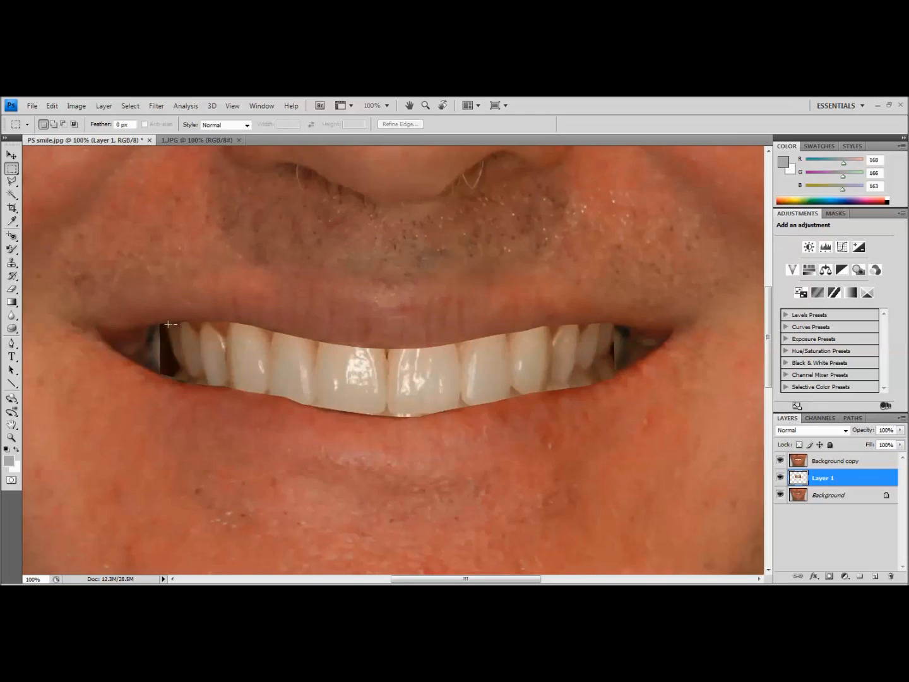
drag(170, 322, 180, 370)
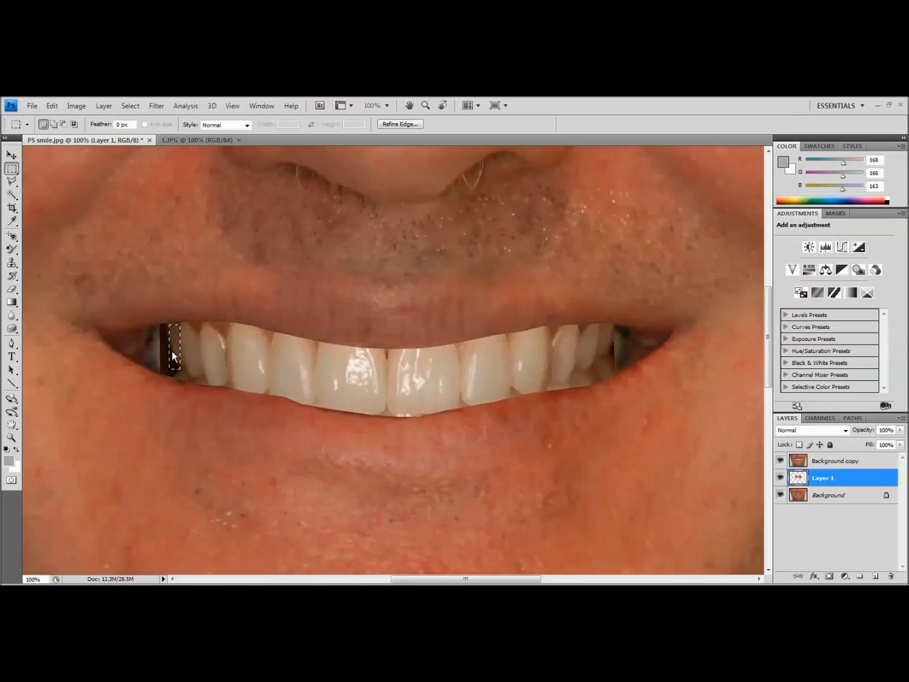
right_click(174, 354)
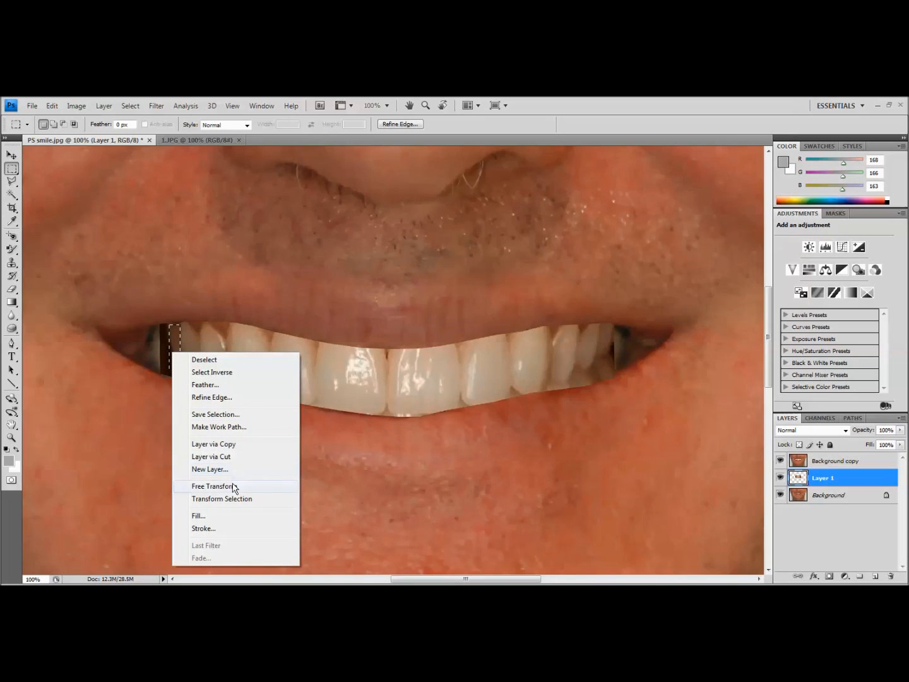
click(212, 486)
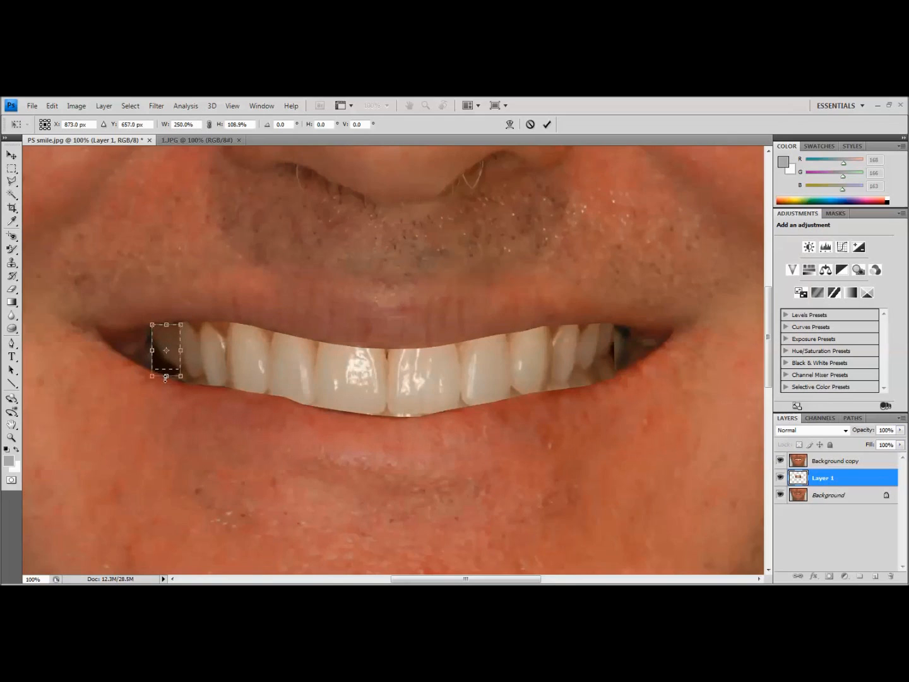
drag(166, 376, 167, 379)
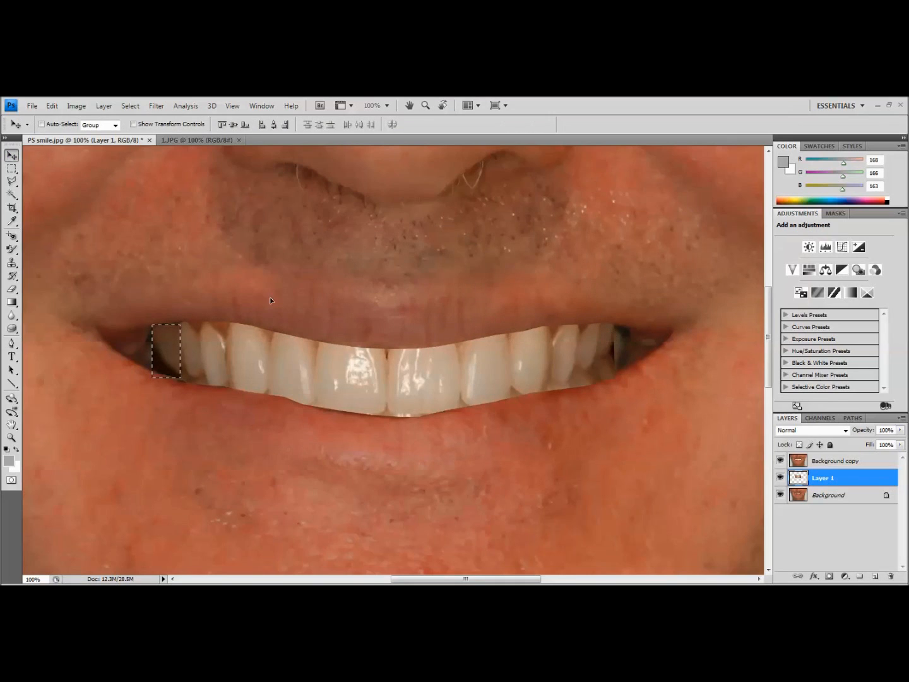
Widen the right back tooth with Ctrl+T into the dark corner gap and commit it
click(12, 166)
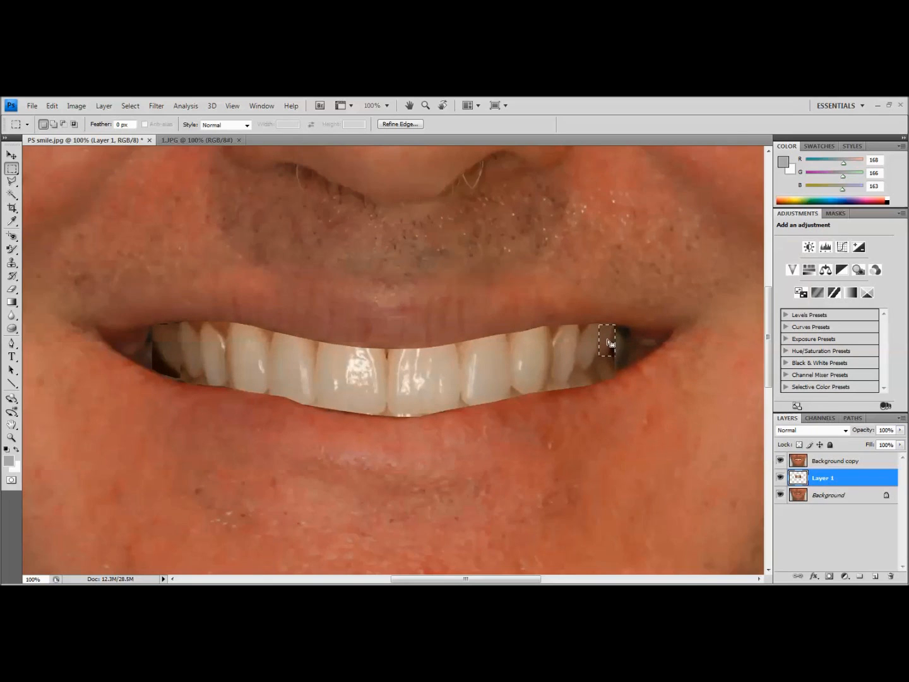
key(Ctrl+t)
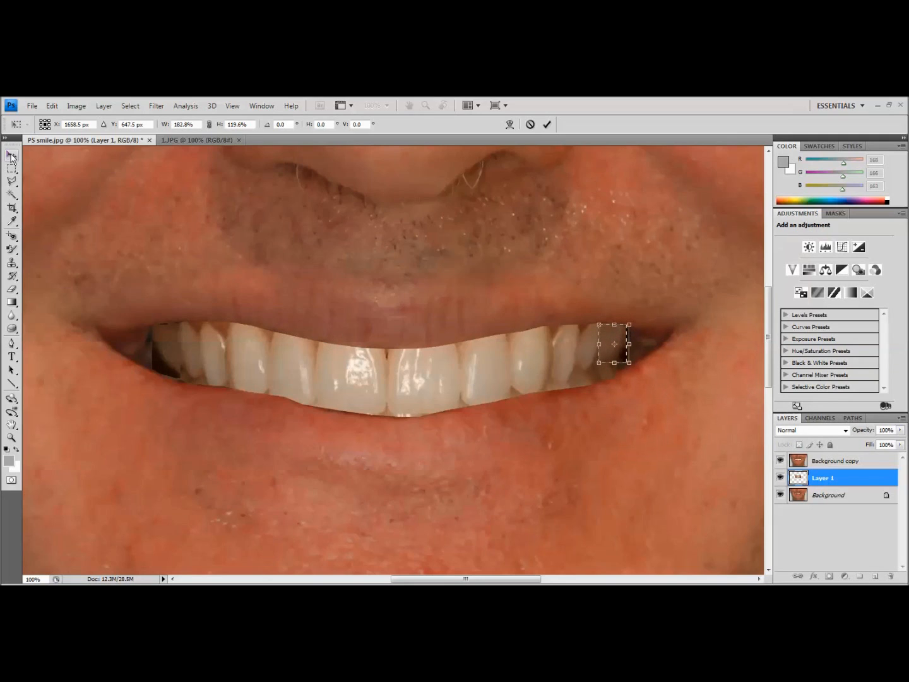
click(11, 156)
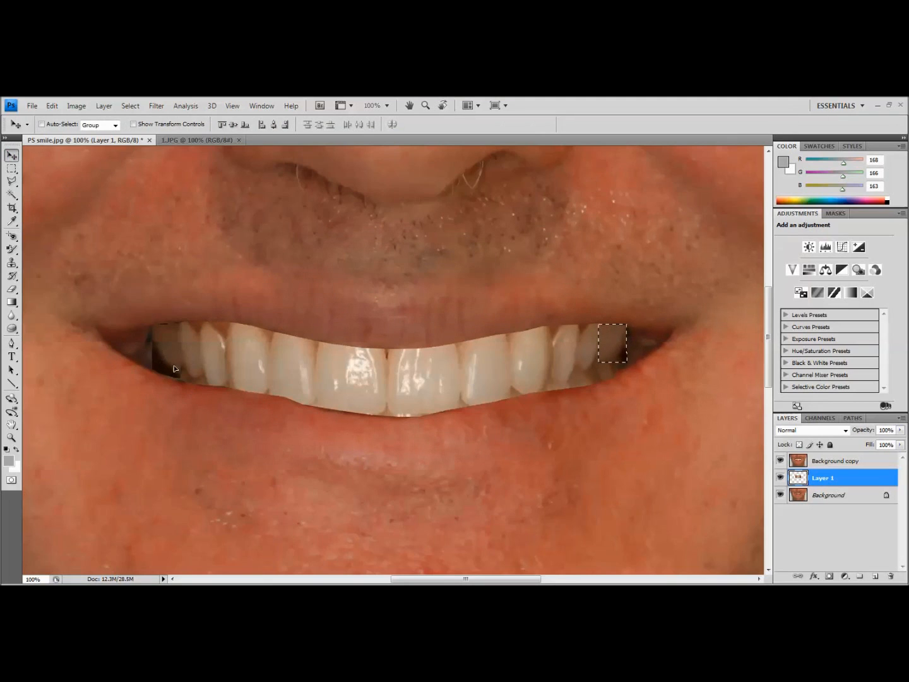
mouse_move(145, 350)
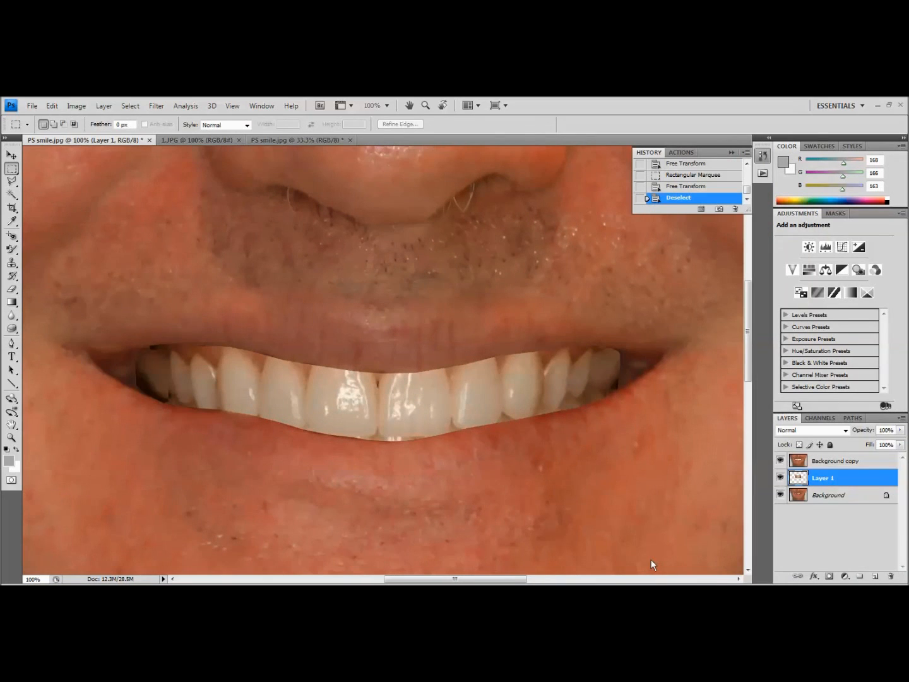
mouse_move(624, 364)
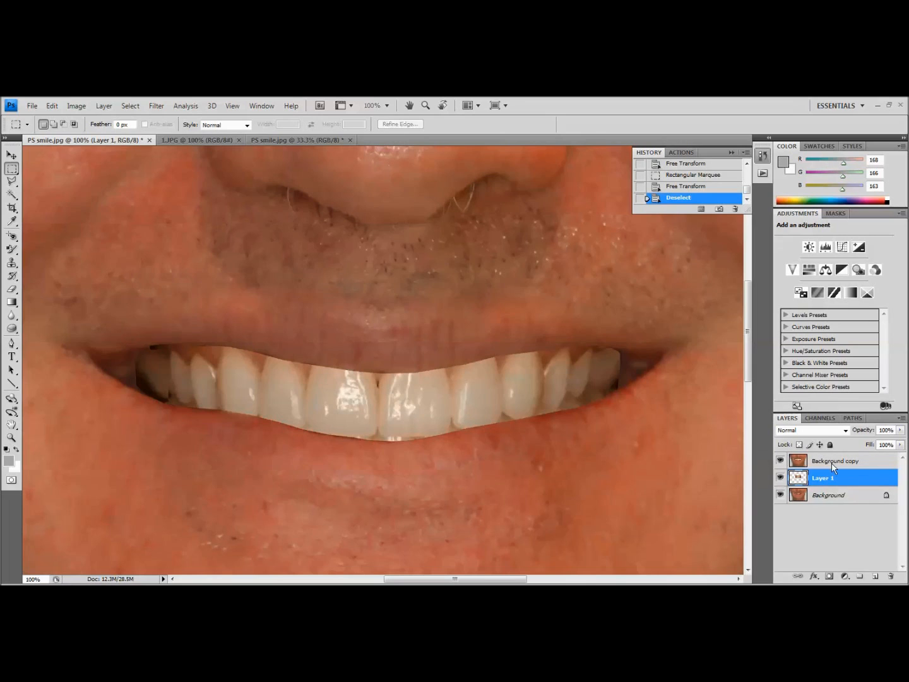
Merge the Background copy layer down into Layer 1 from its right-click menu
right_click(835, 460)
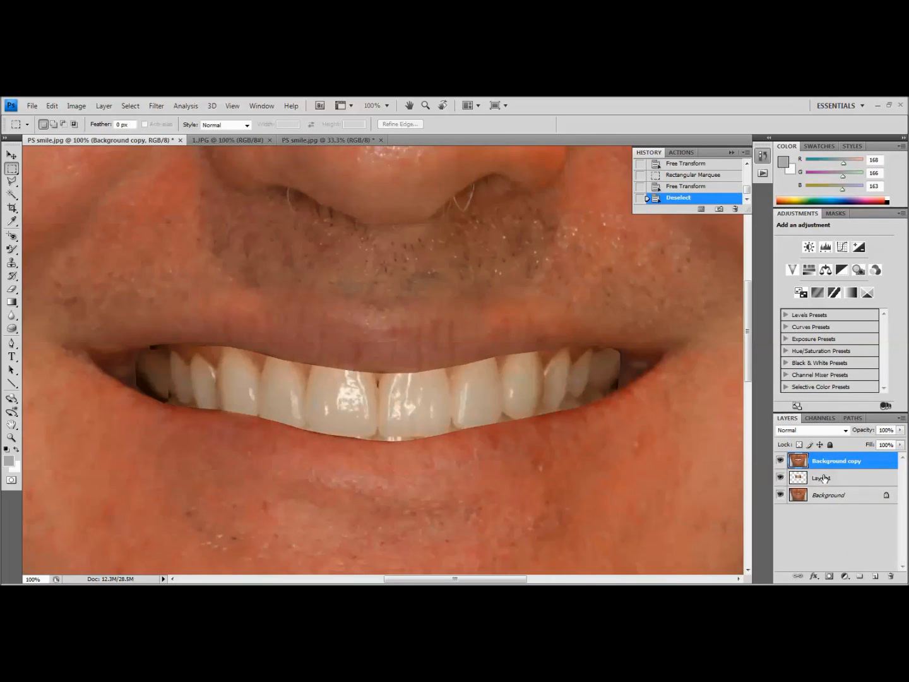
right_click(837, 461)
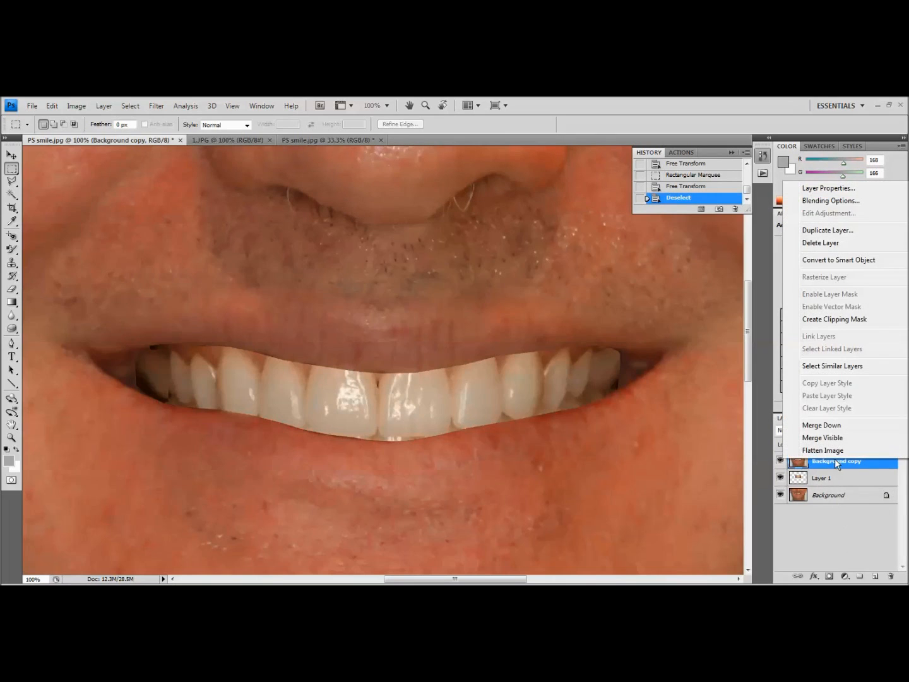
click(821, 425)
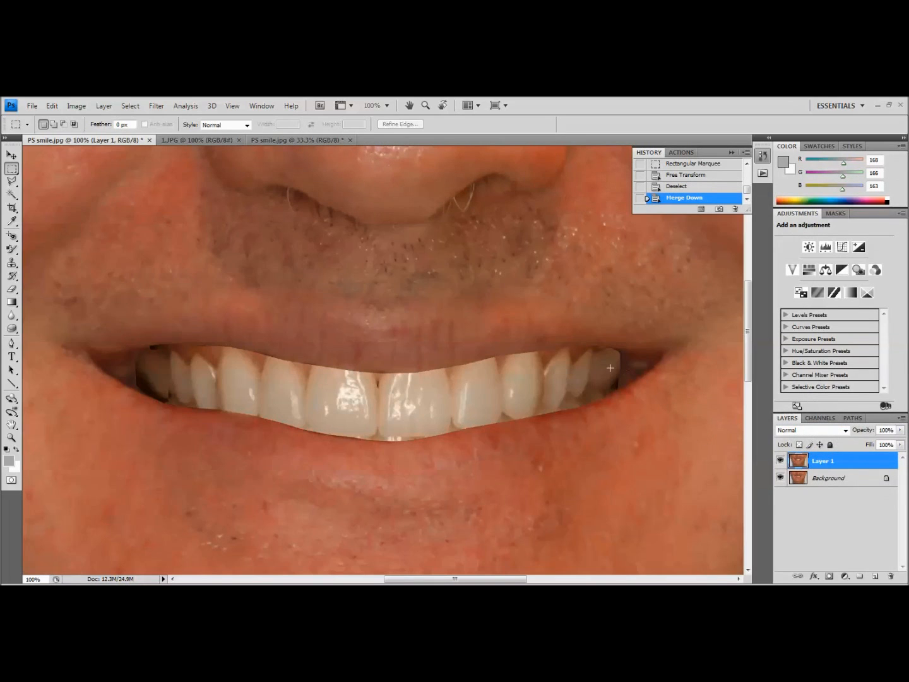
mouse_move(96, 338)
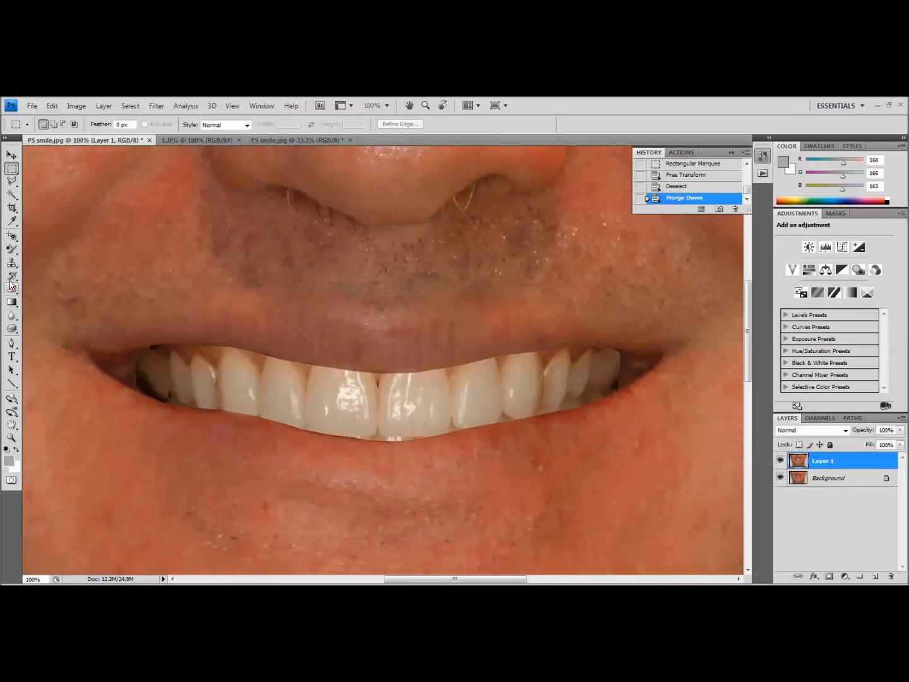
Blur the simulated teeth edges at the left mouth corner
click(12, 316)
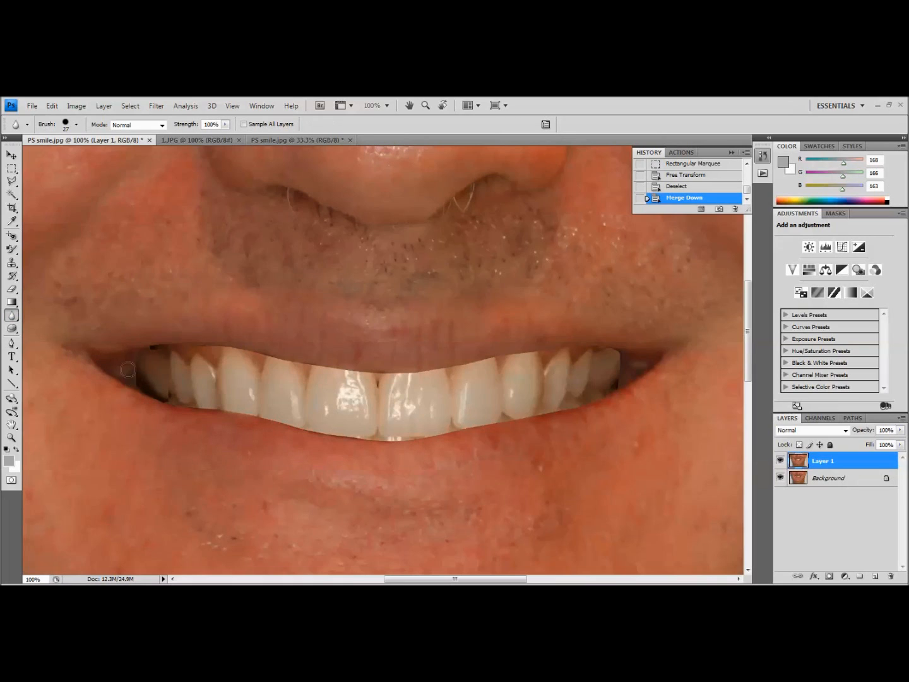
mouse_move(139, 375)
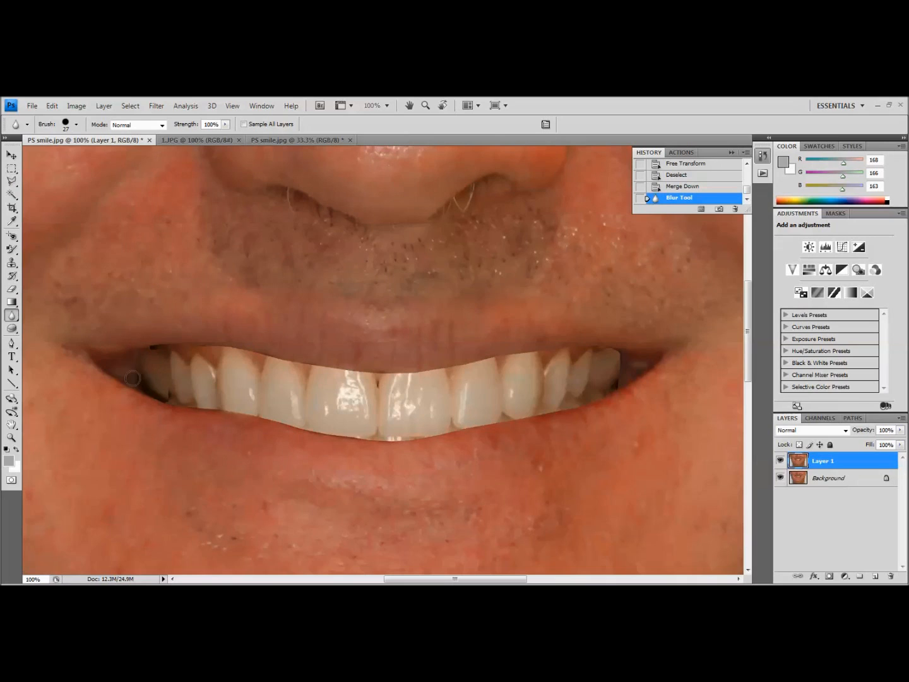
drag(133, 379, 153, 392)
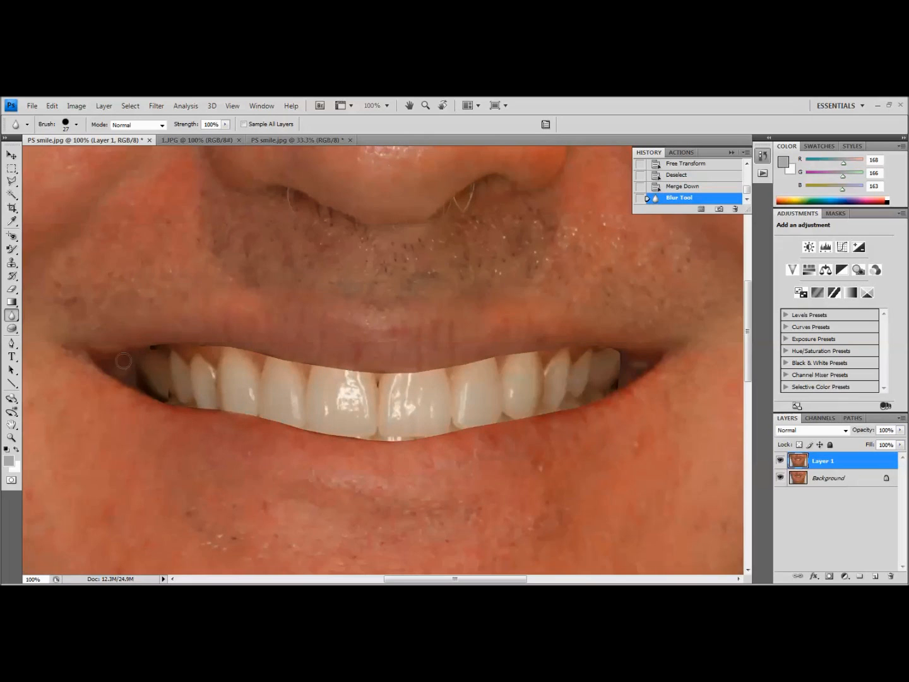
drag(124, 361, 618, 382)
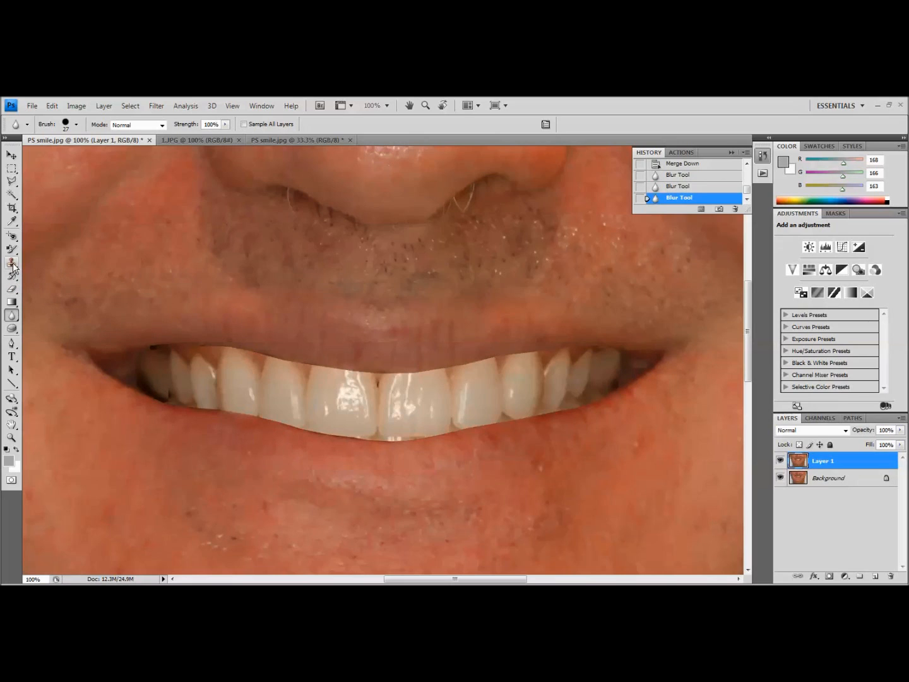
click(11, 262)
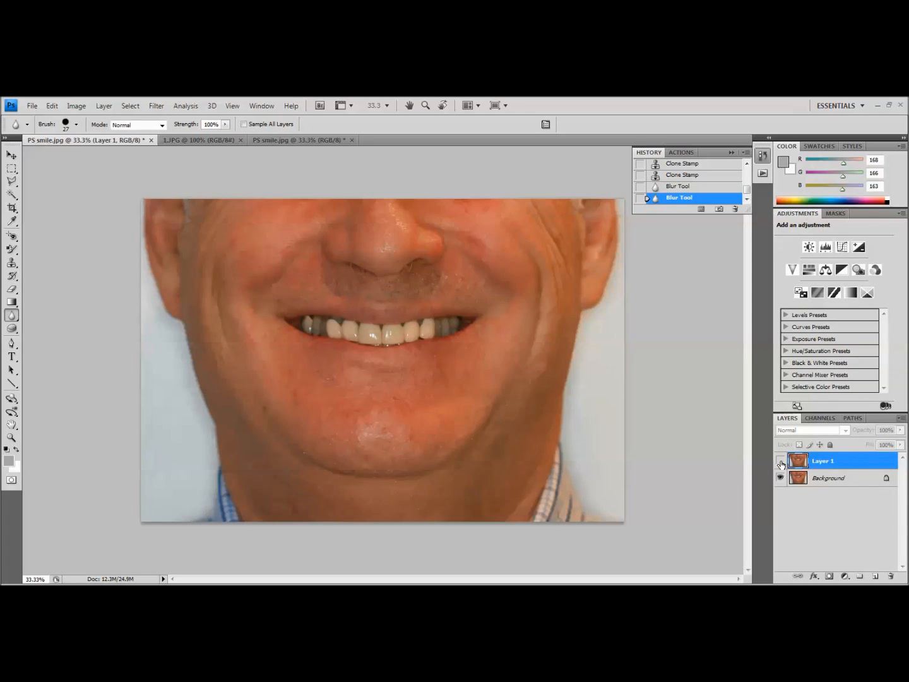
Turn Layer 1 back on to show the blended new teeth after the comparison
click(780, 461)
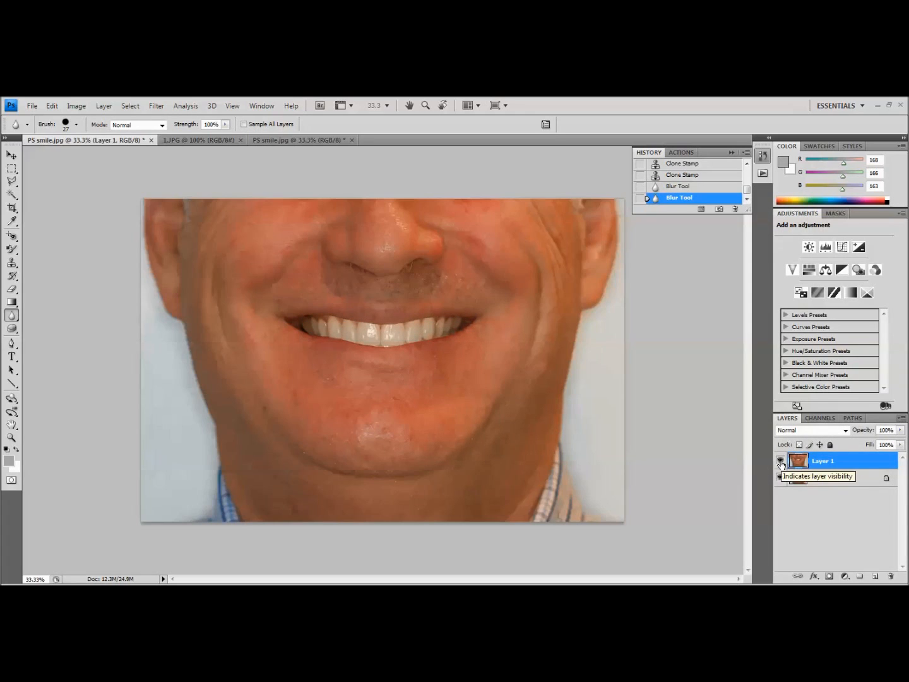